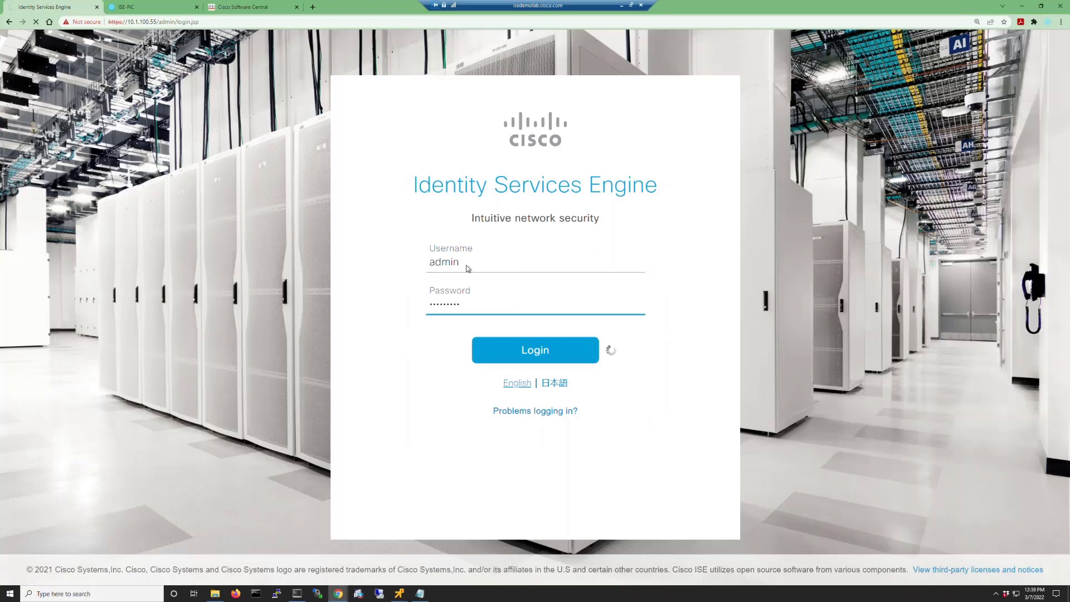
Sign in and view About ISE details: host ise31ovftool, patch 1, PID ISE-VM-K9
click(535, 350)
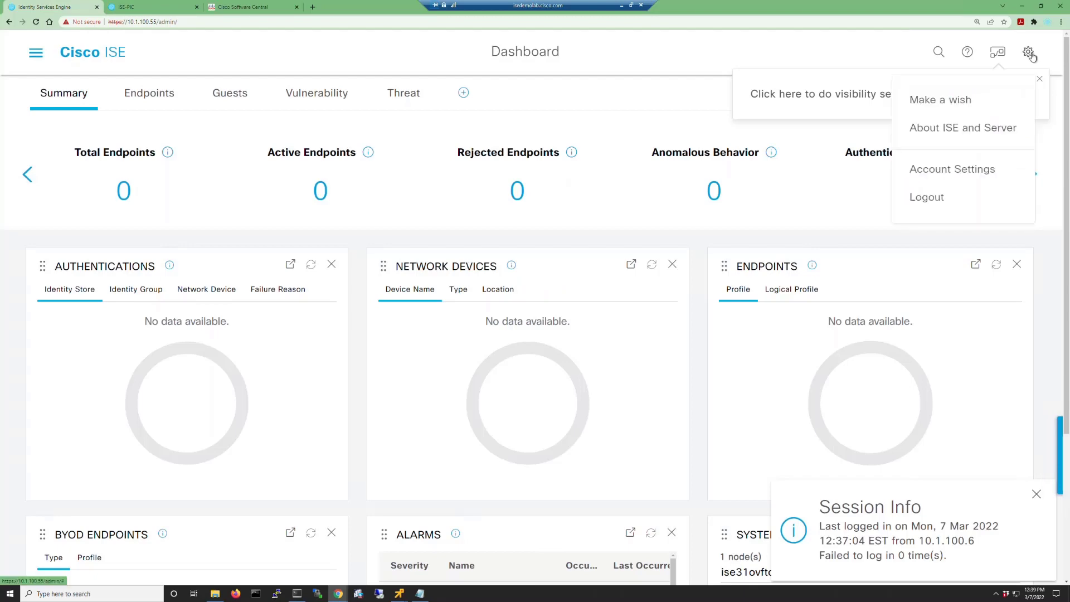
mouse_move(964, 128)
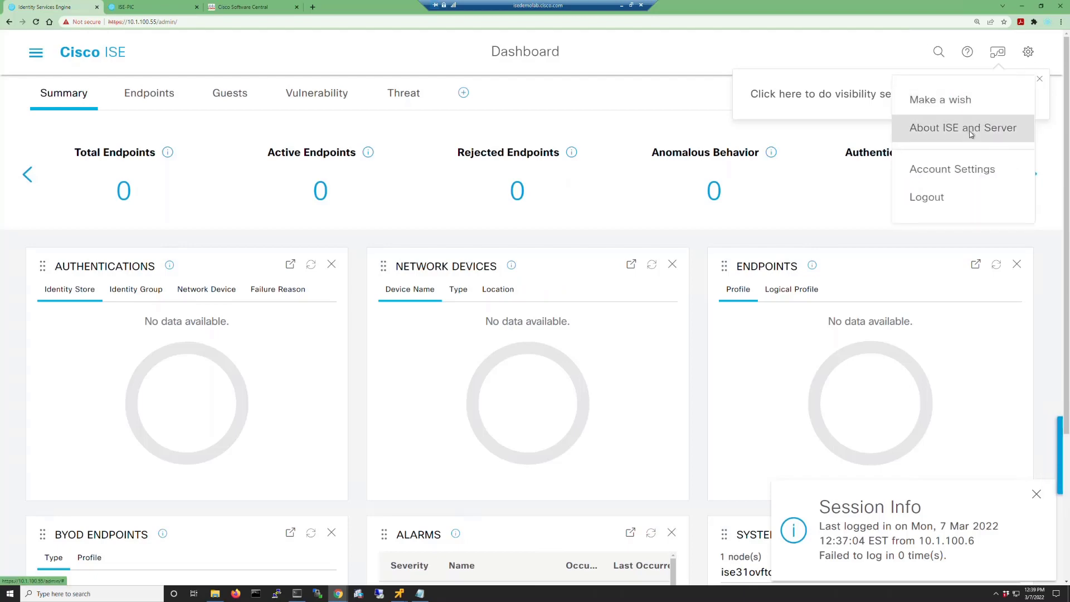
click(963, 128)
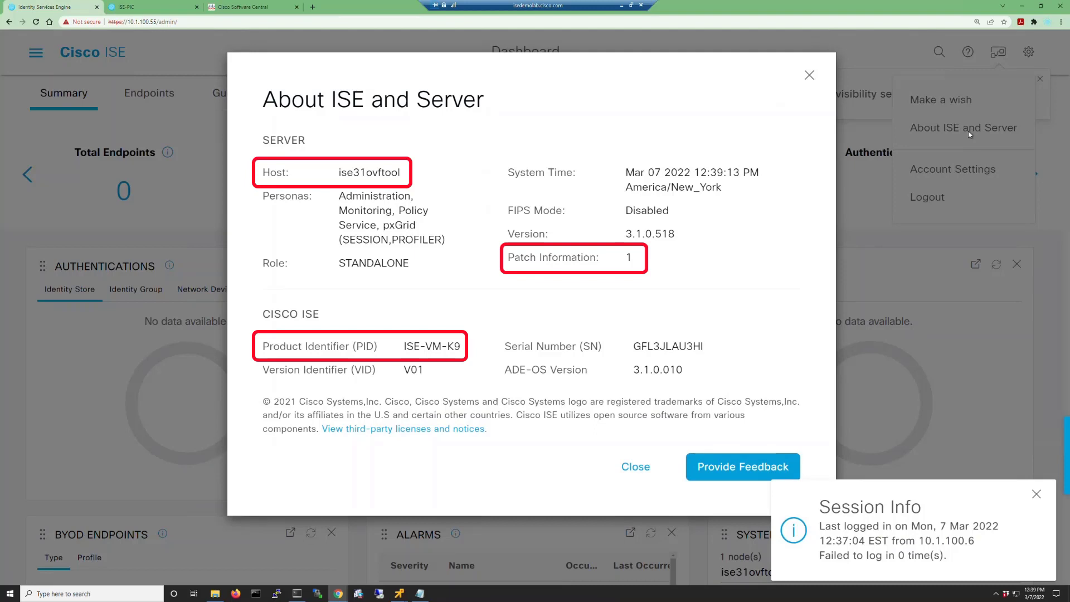
mouse_move(635, 466)
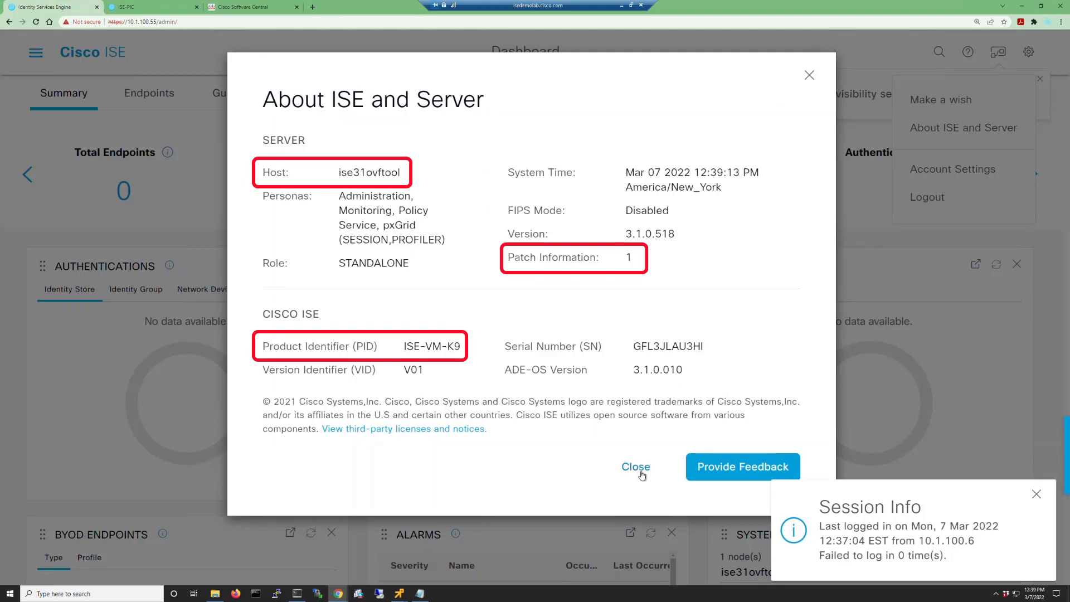
Sign in to the isepic31 node and review its server details: version 3.1, patch 1
click(150, 7)
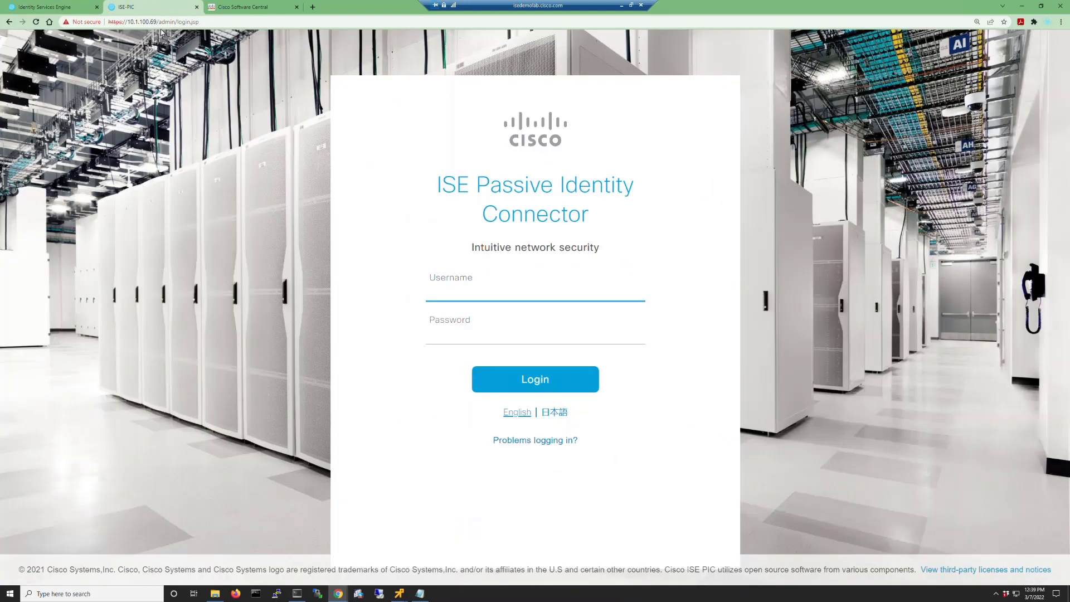
click(534, 379)
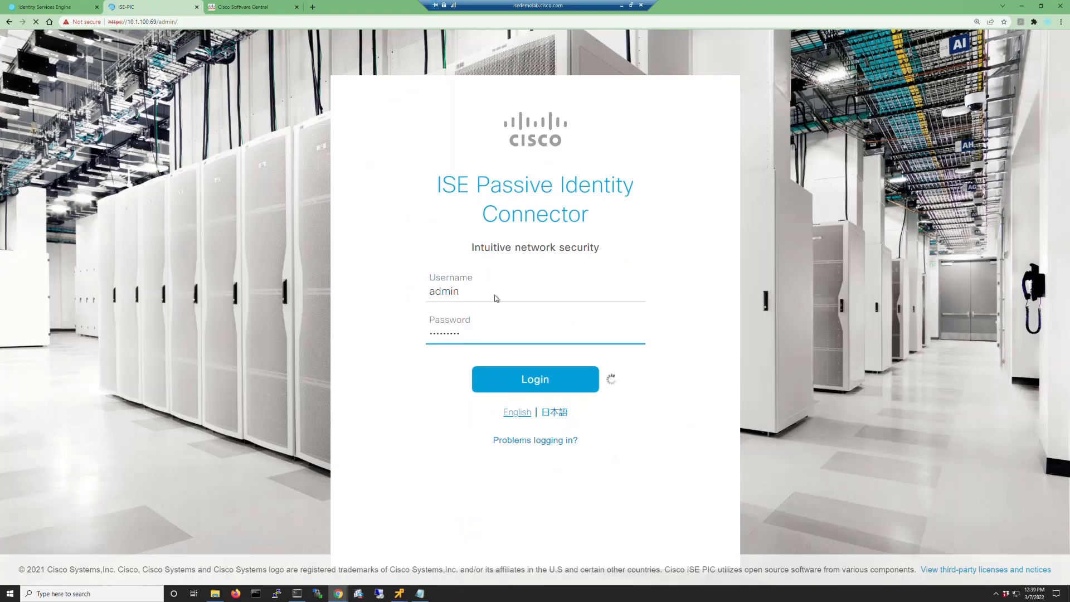
click(534, 379)
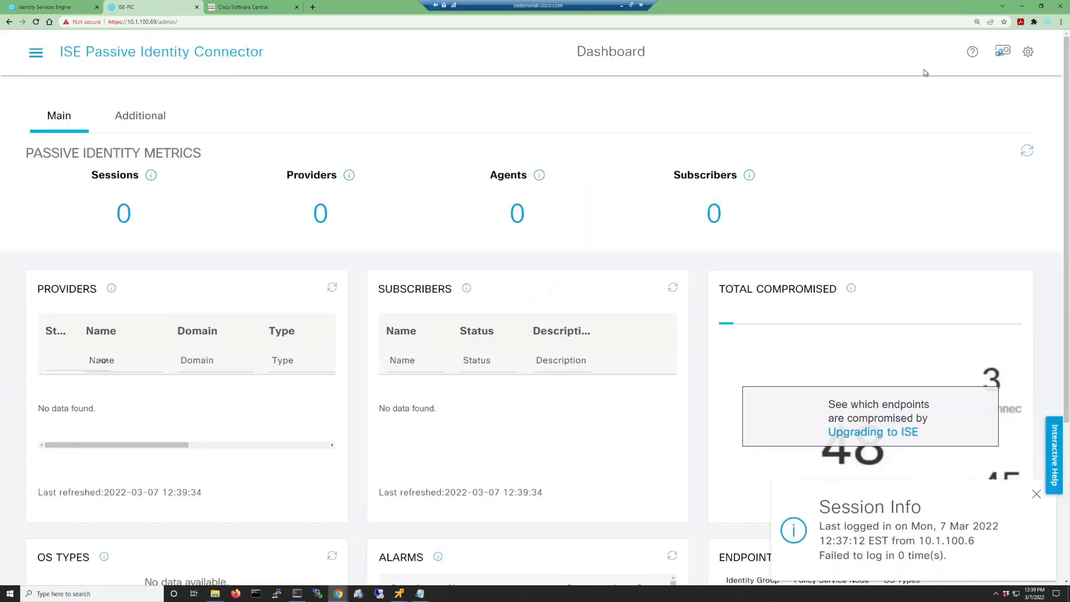
click(1028, 51)
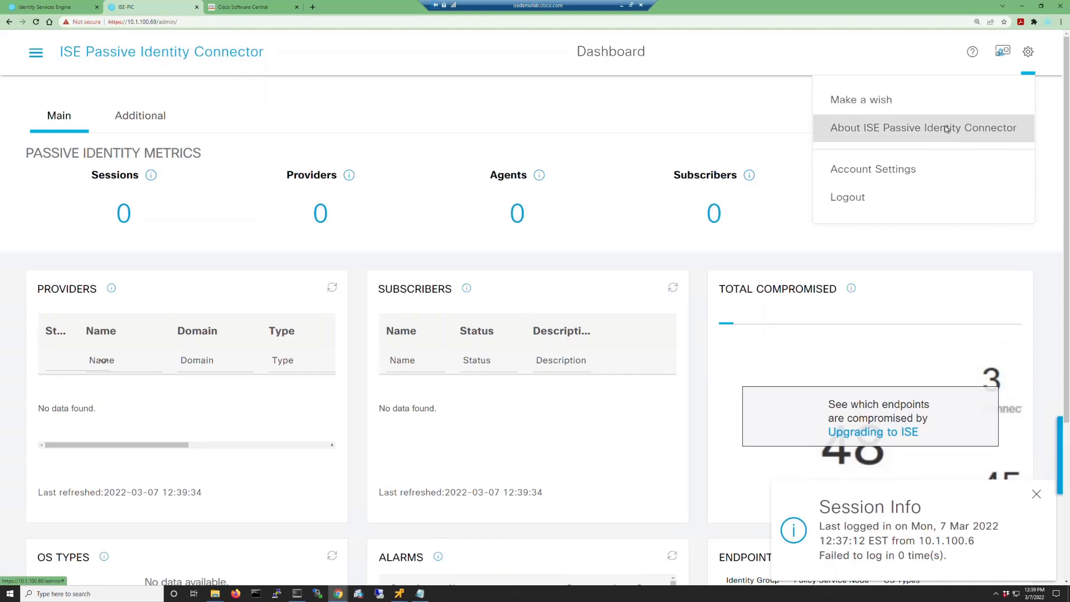
click(921, 127)
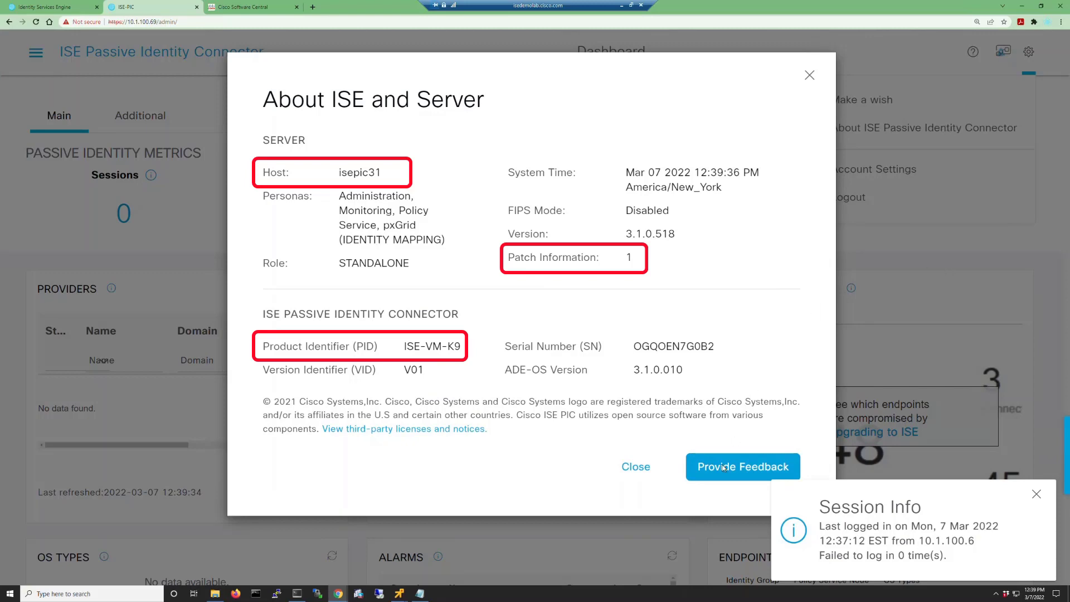
click(634, 466)
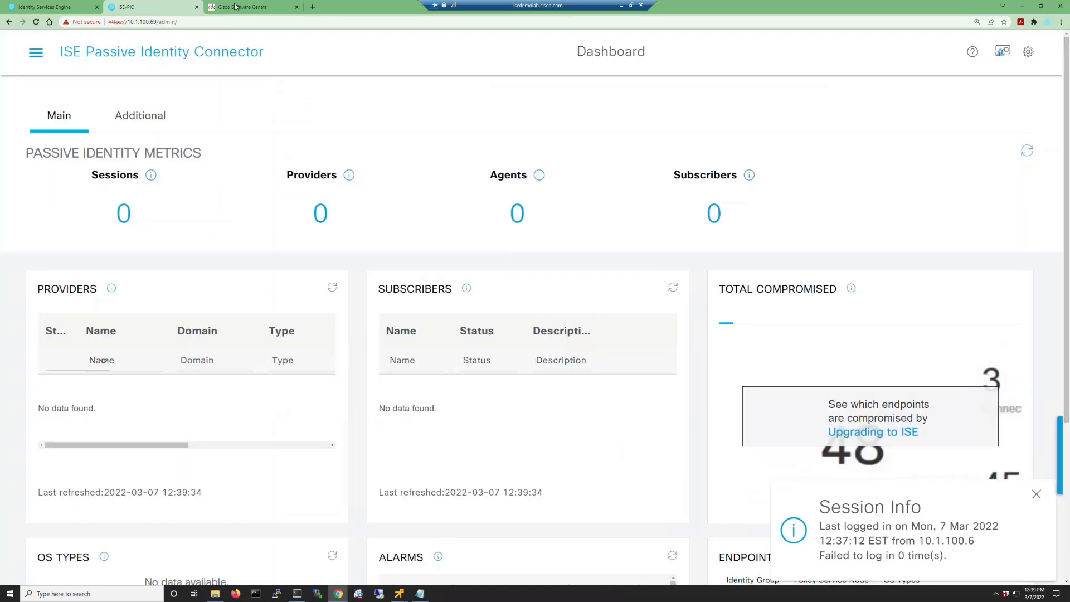
Check US Commercial license inventory: ise31ovftool and isepic31 each use one ISE VM license
click(250, 7)
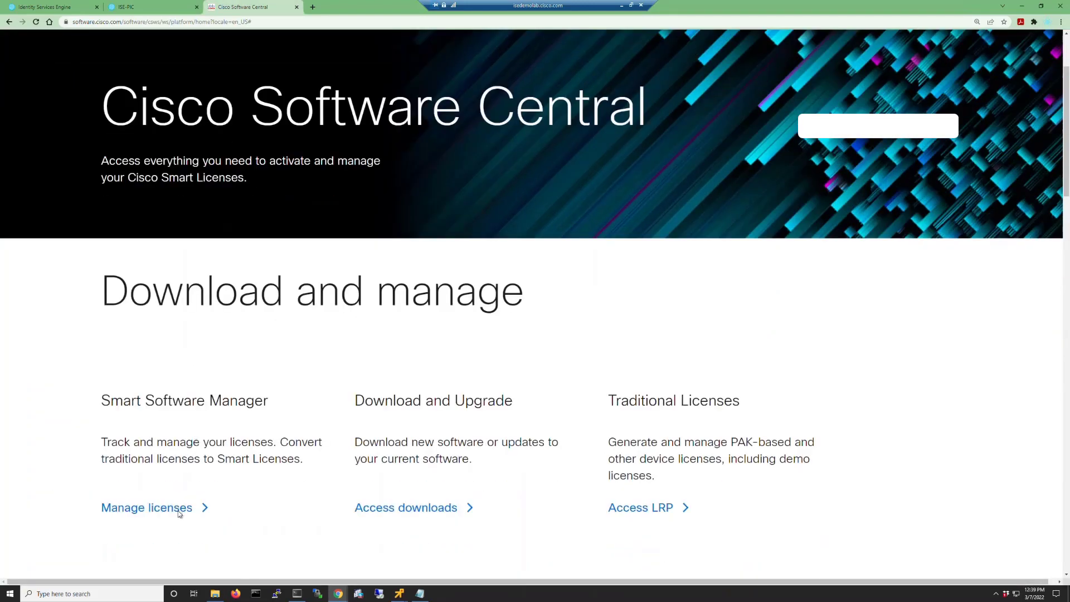
mouse_move(146, 507)
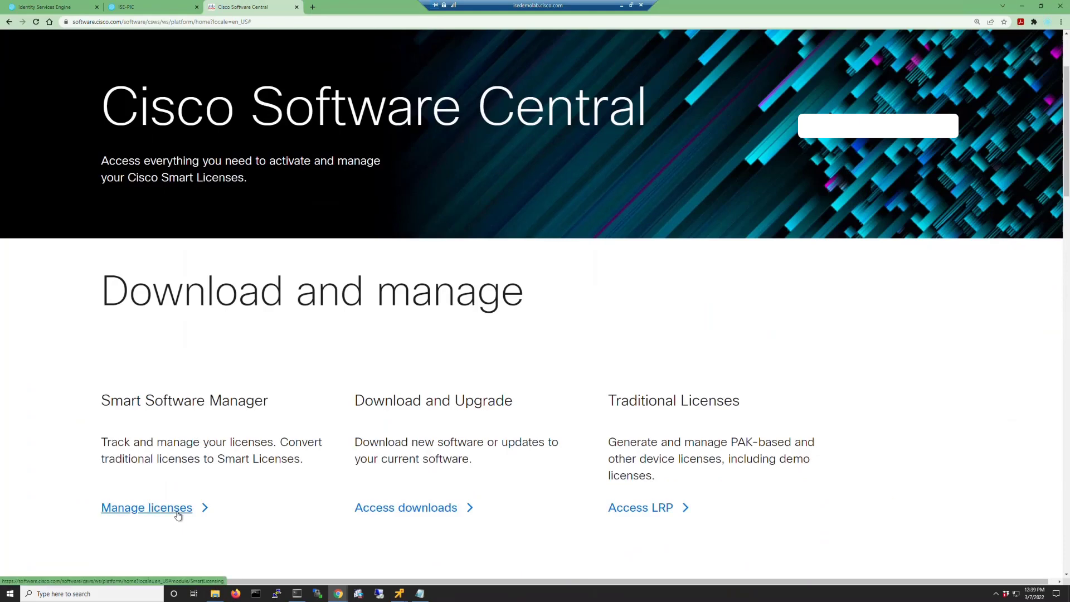
click(146, 507)
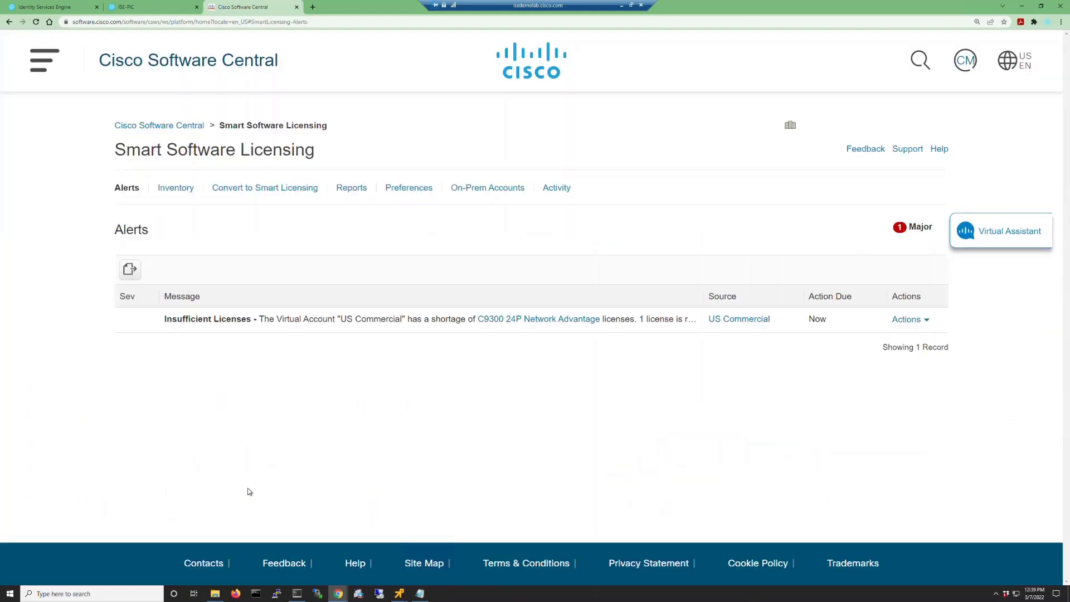
click(174, 187)
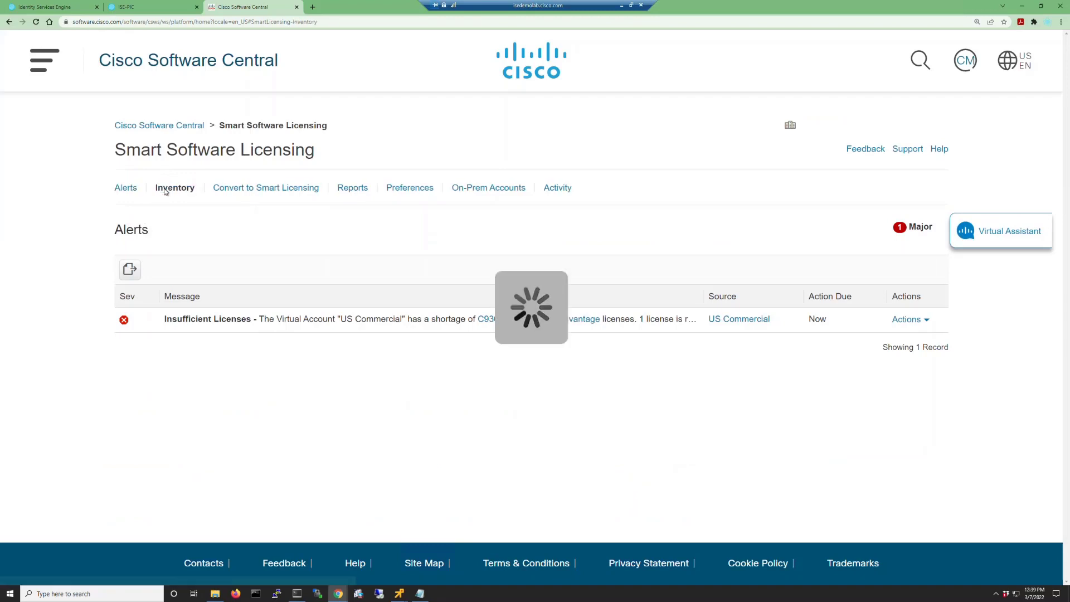
click(175, 187)
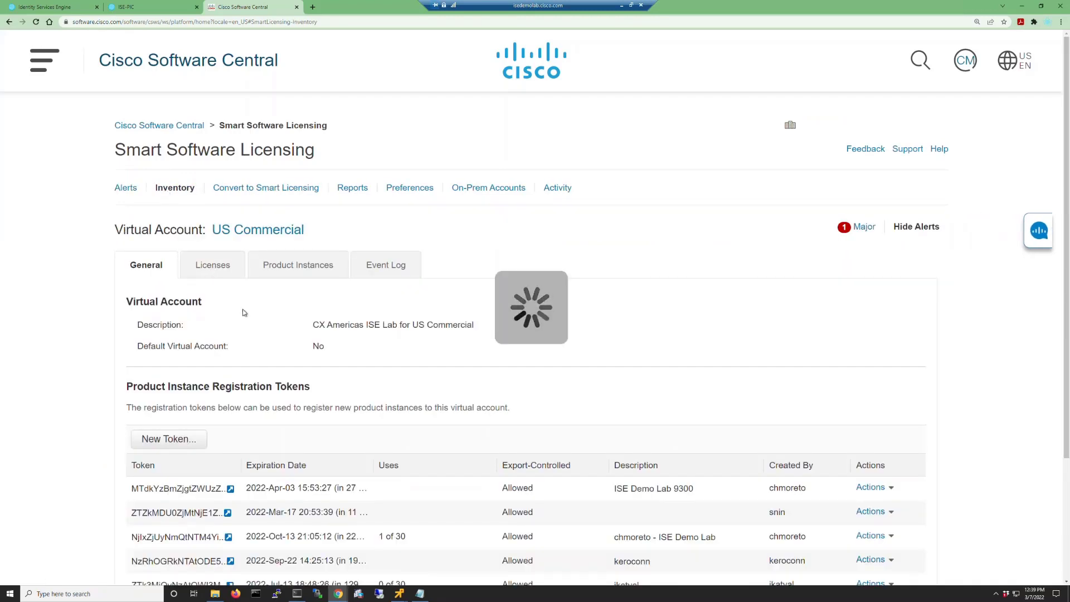
click(213, 265)
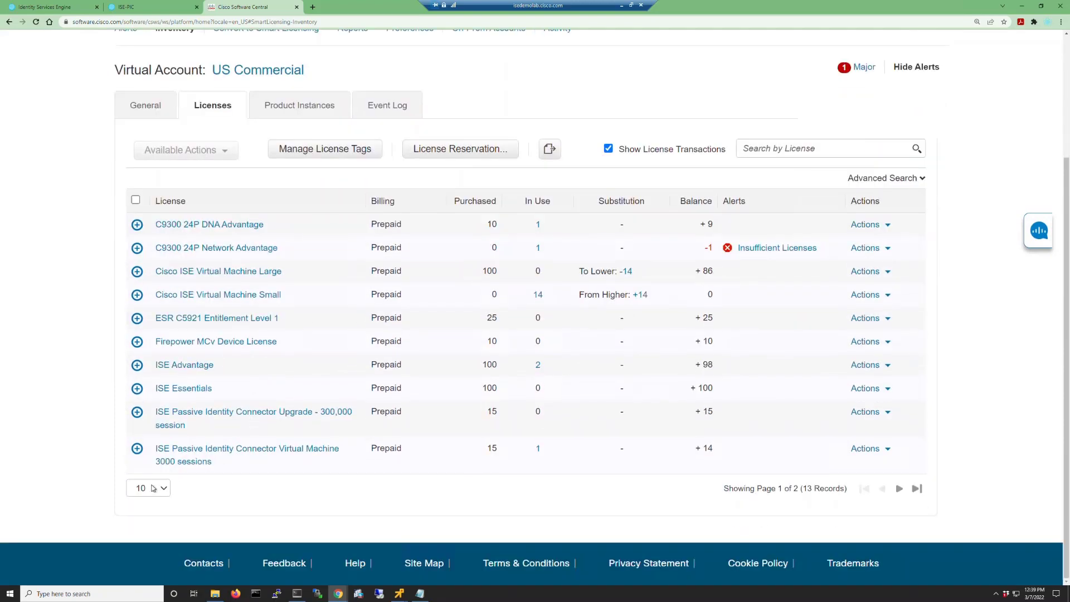
click(899, 488)
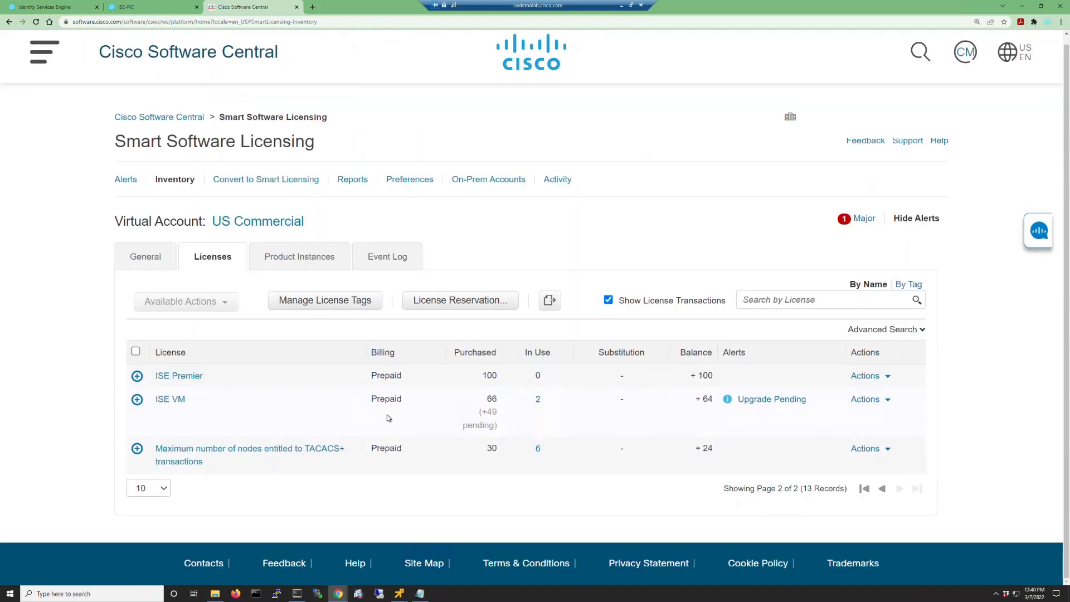
mouse_move(344, 408)
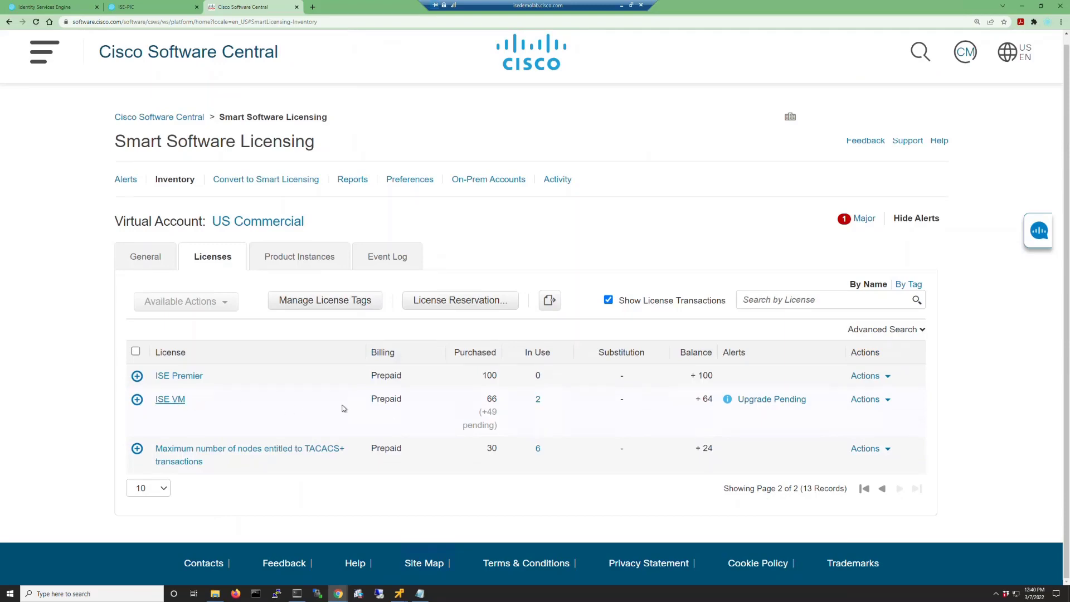
click(538, 399)
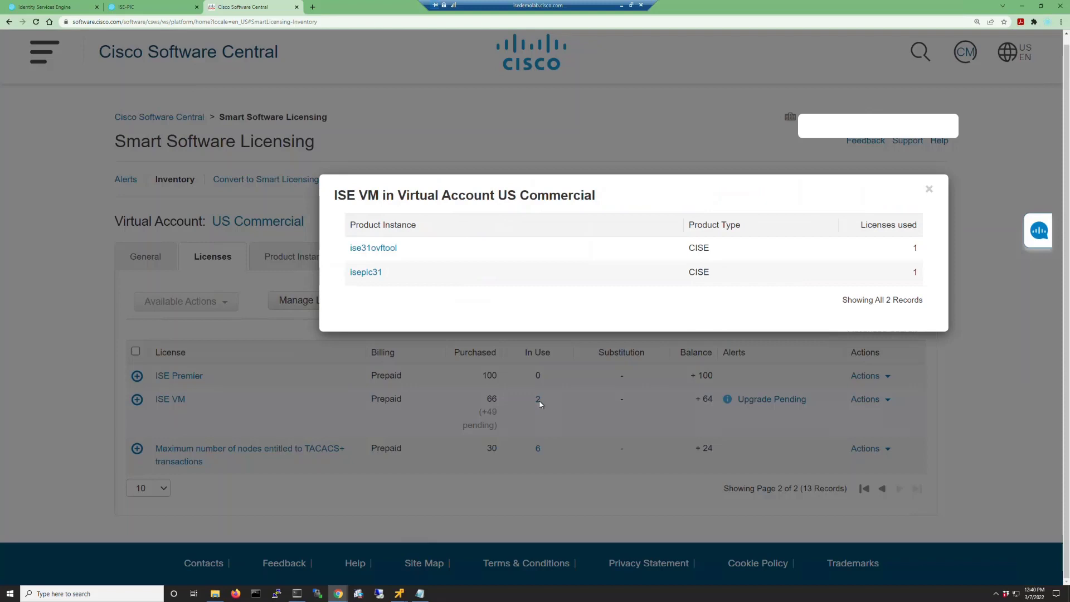
mouse_move(928, 194)
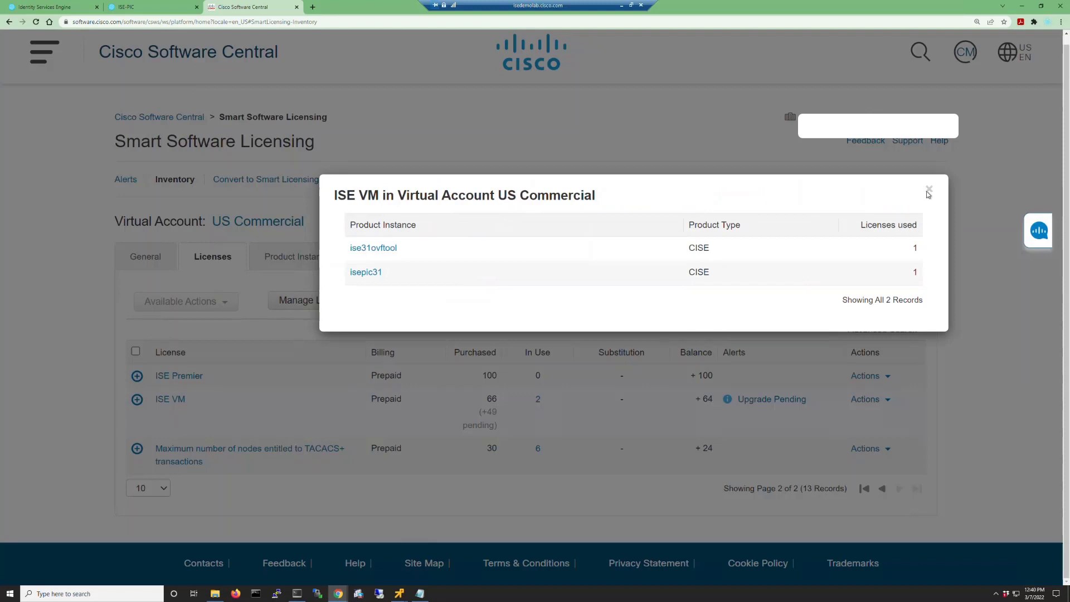
click(928, 189)
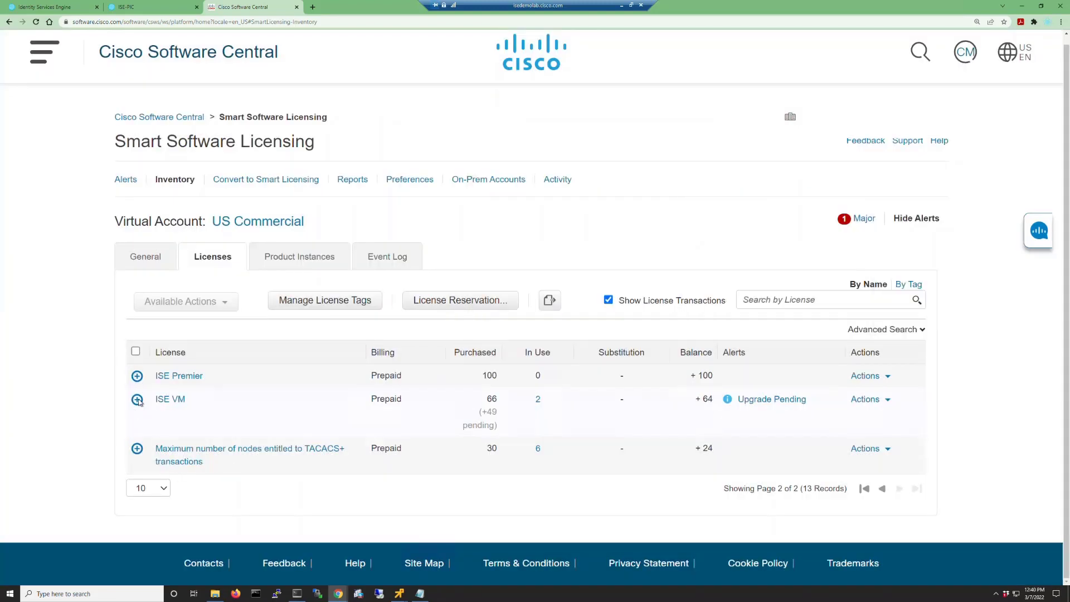
Expand the ISE VM license to review its SKU entries, quantities and expiry dates
click(136, 399)
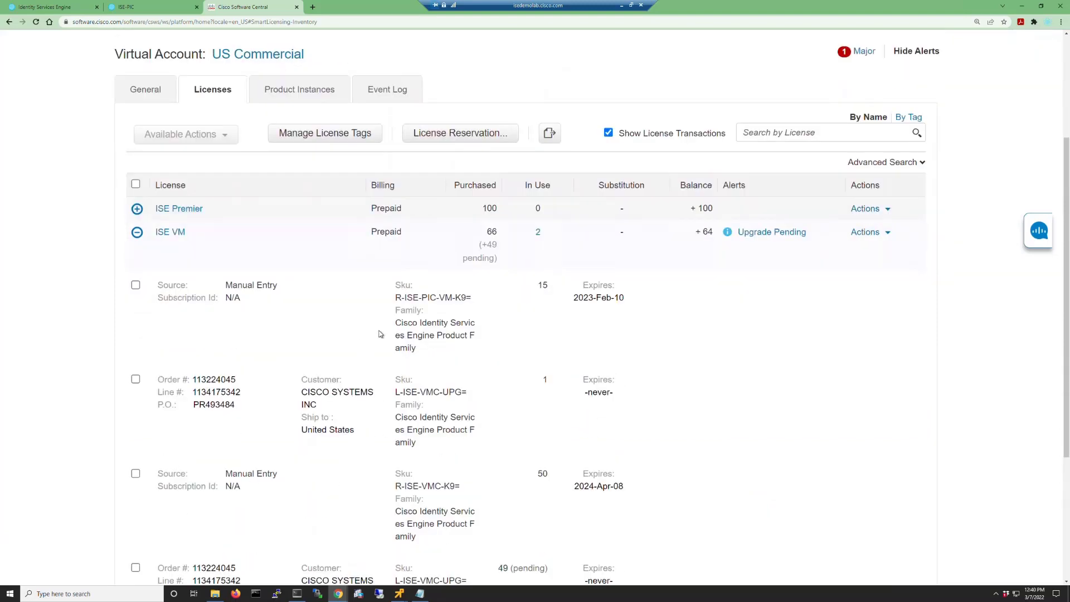
mouse_move(334, 450)
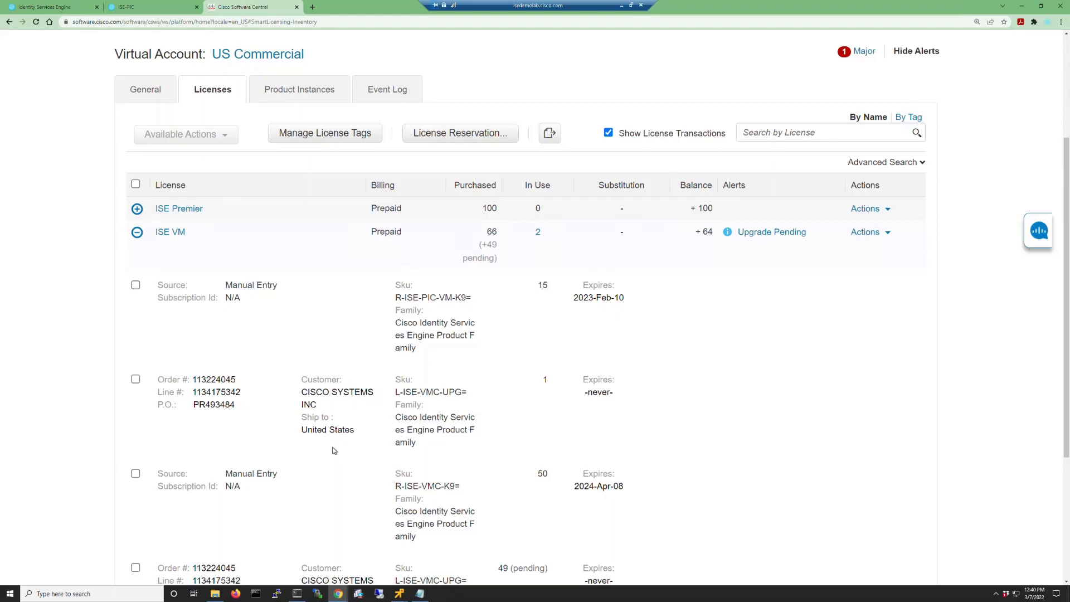
scroll(down, 3)
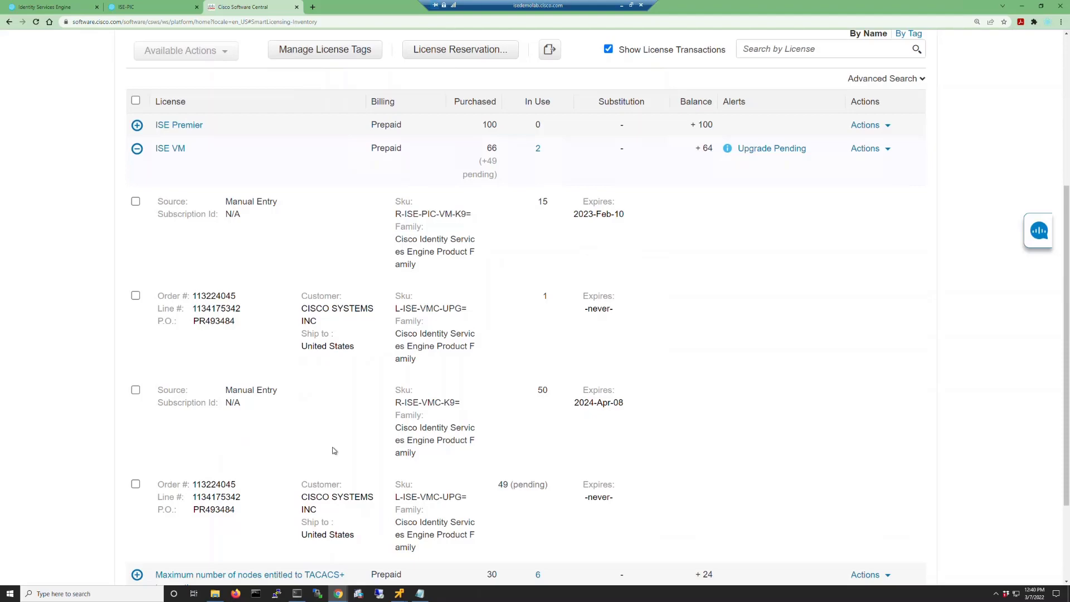
click(143, 7)
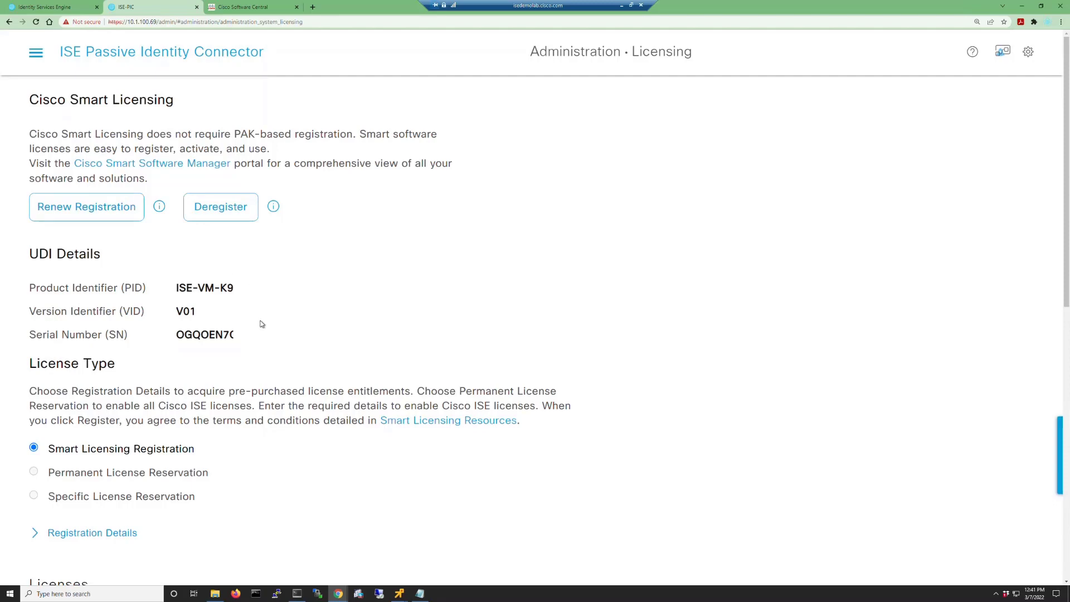
Expand Registration Details showing Direct HTTPS connection with Pic License and ISE VM License tiers
click(91, 532)
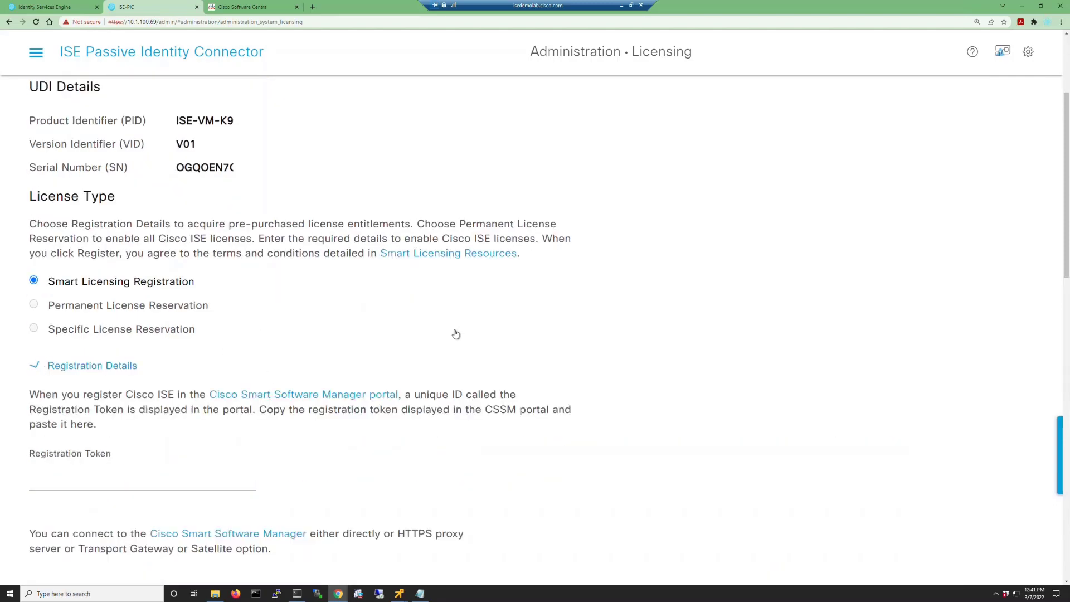
scroll(down, 3)
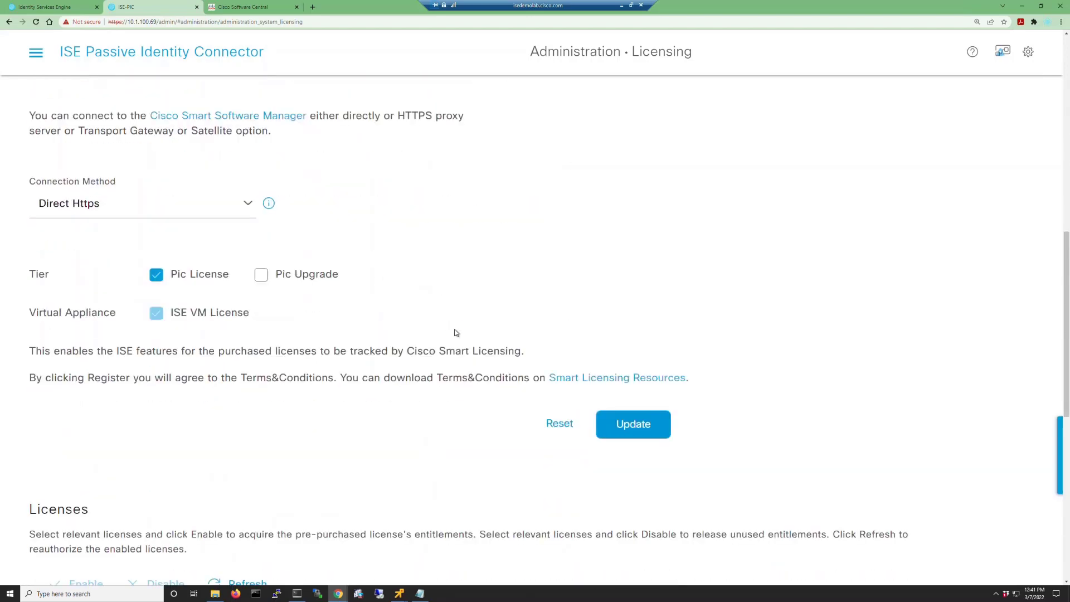
scroll(down, 3)
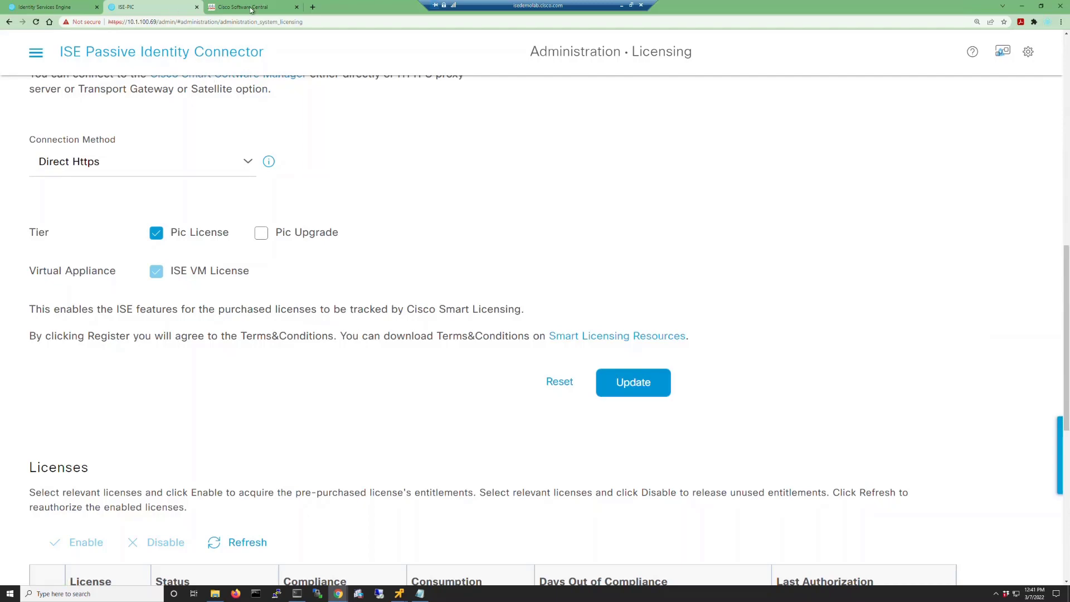
click(250, 6)
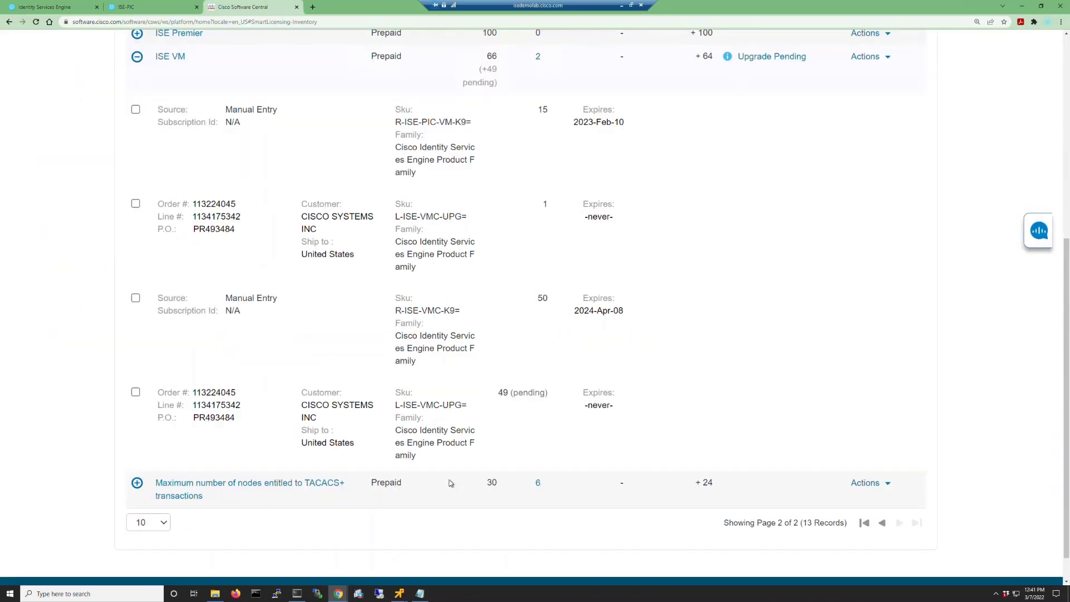
click(148, 522)
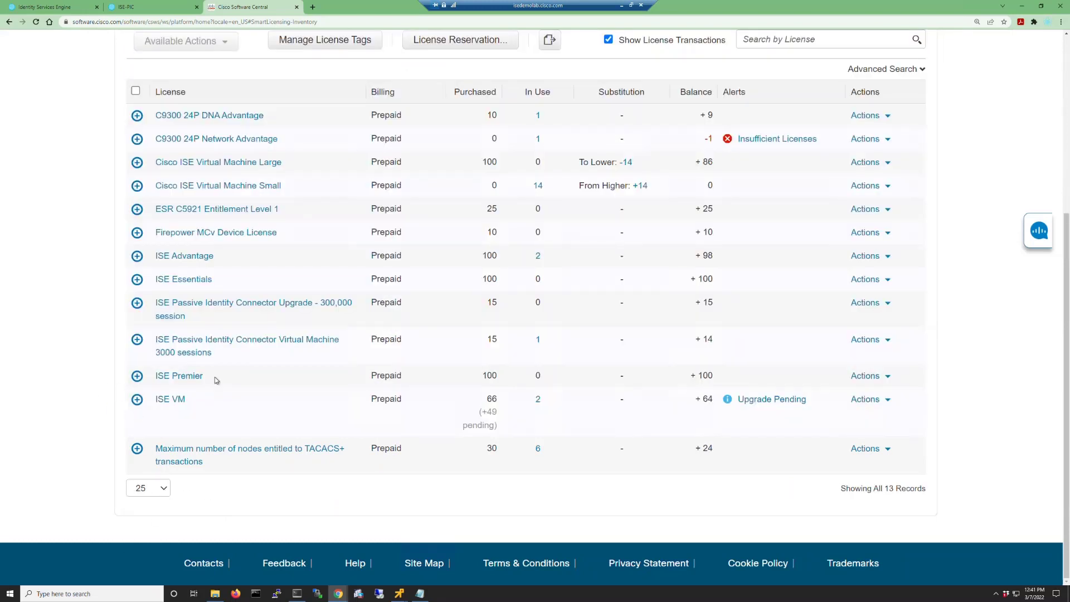
mouse_move(542, 343)
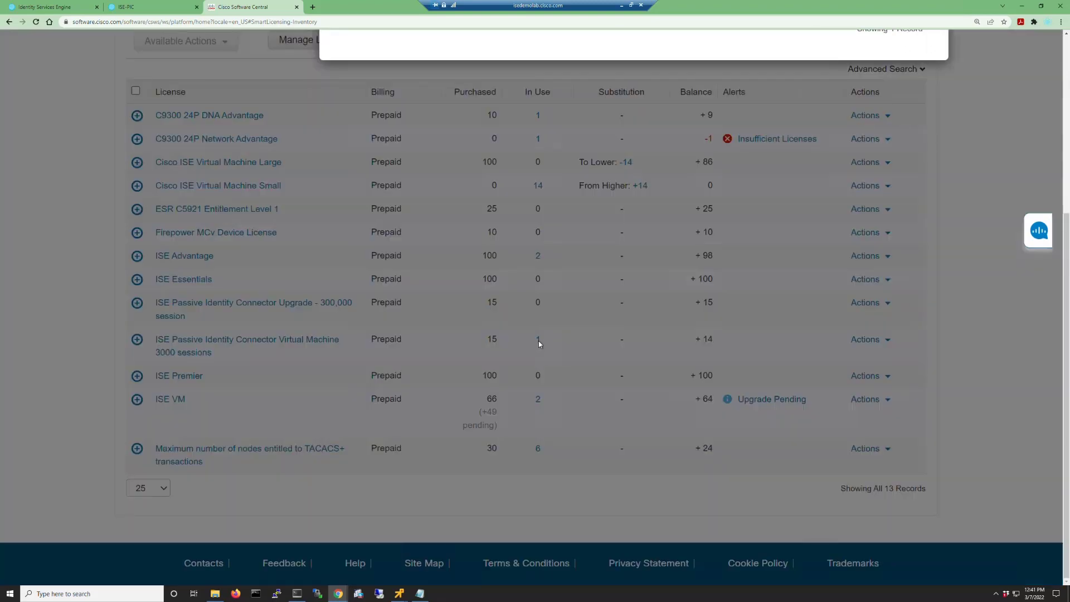
click(538, 339)
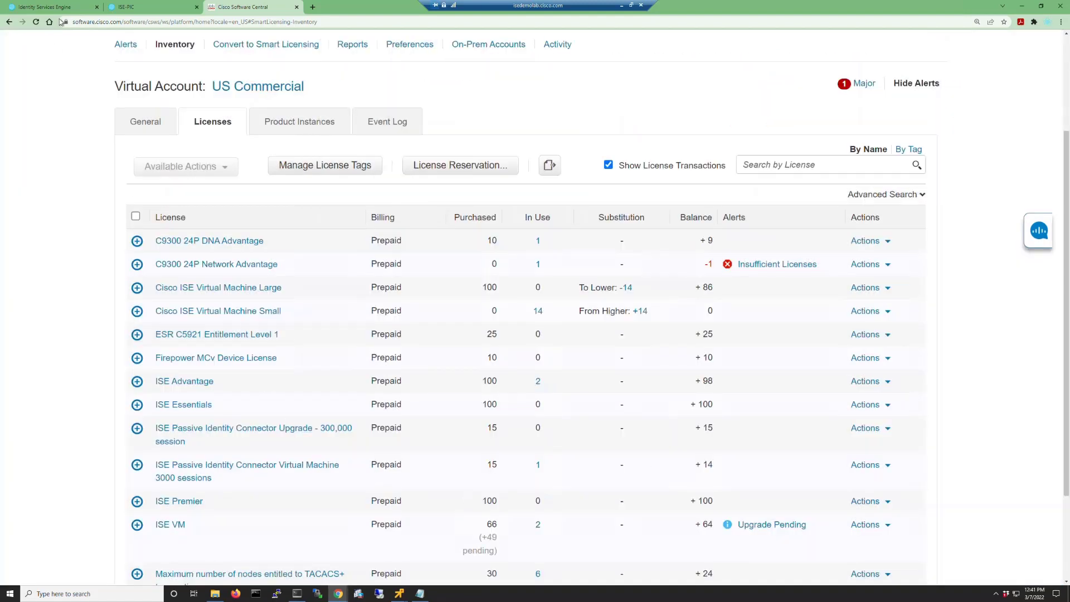
Tick the Pic Upgrade tier and try to save, dismissing the missing-token error
click(136, 7)
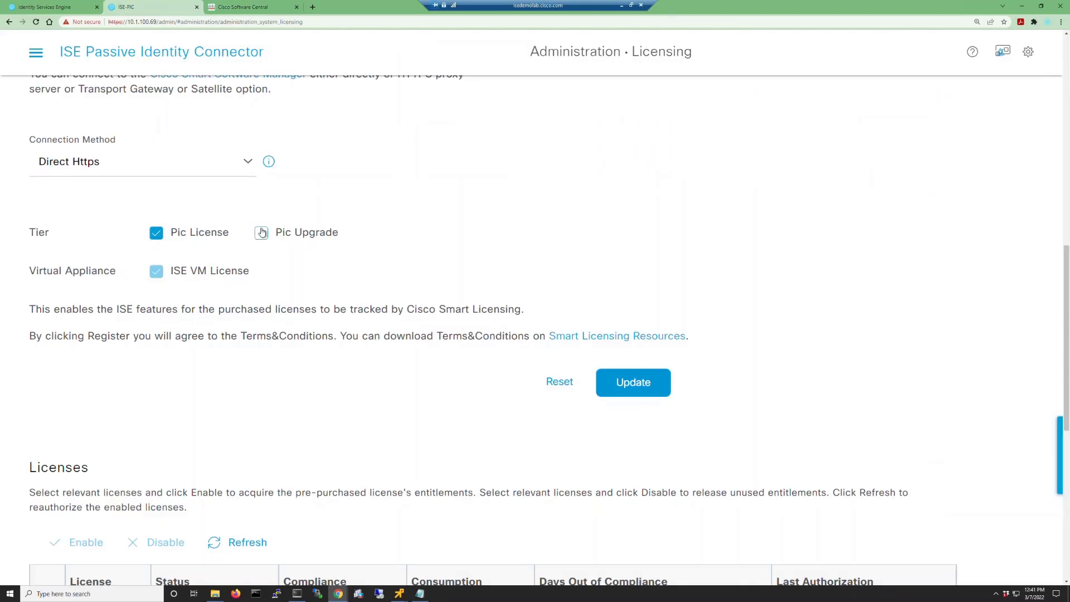
click(261, 232)
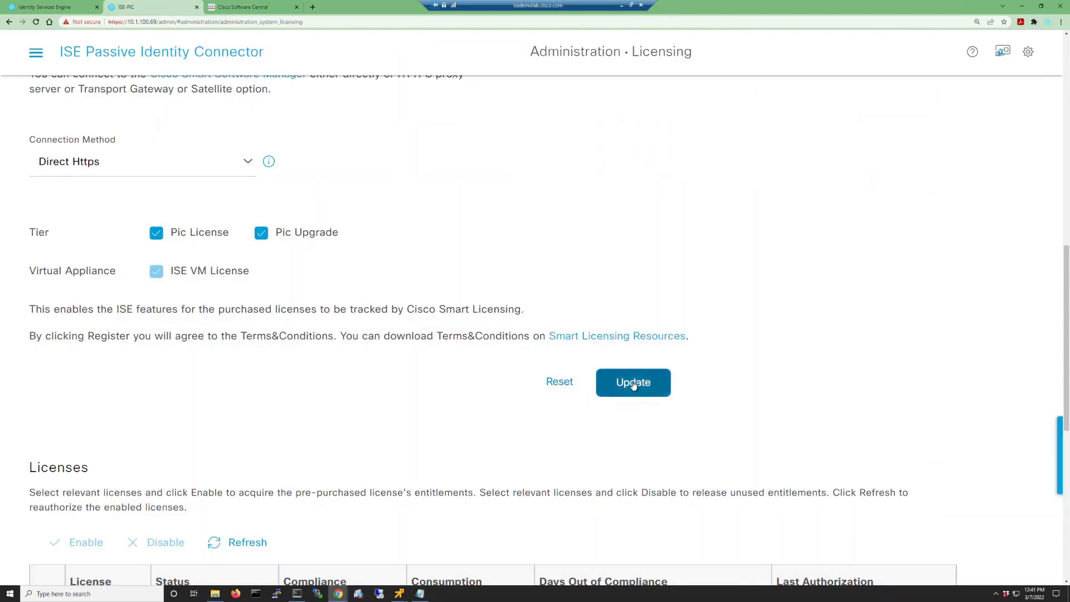
click(632, 382)
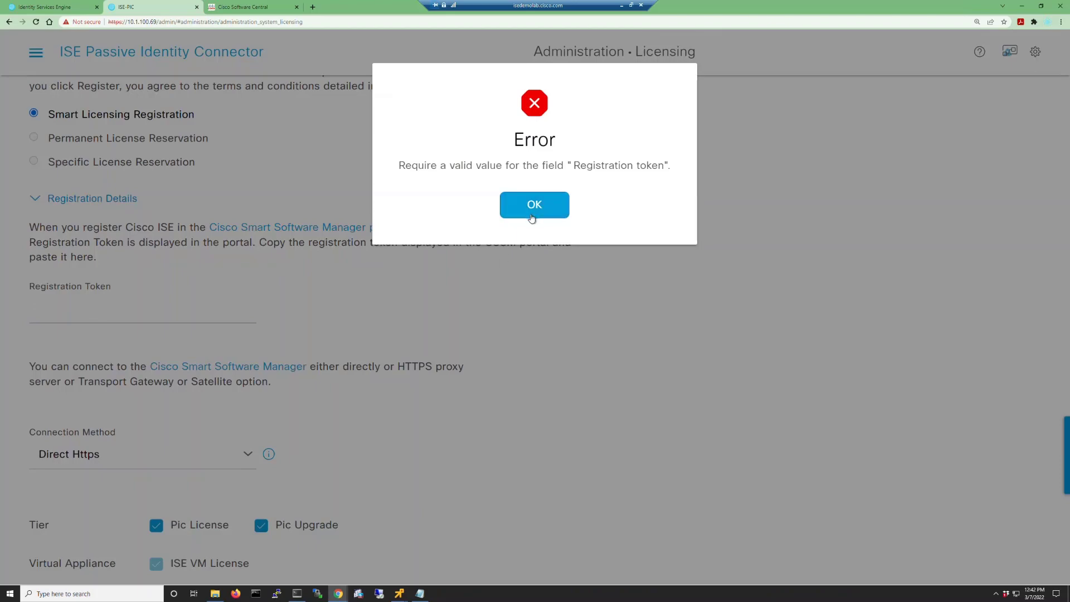
click(534, 204)
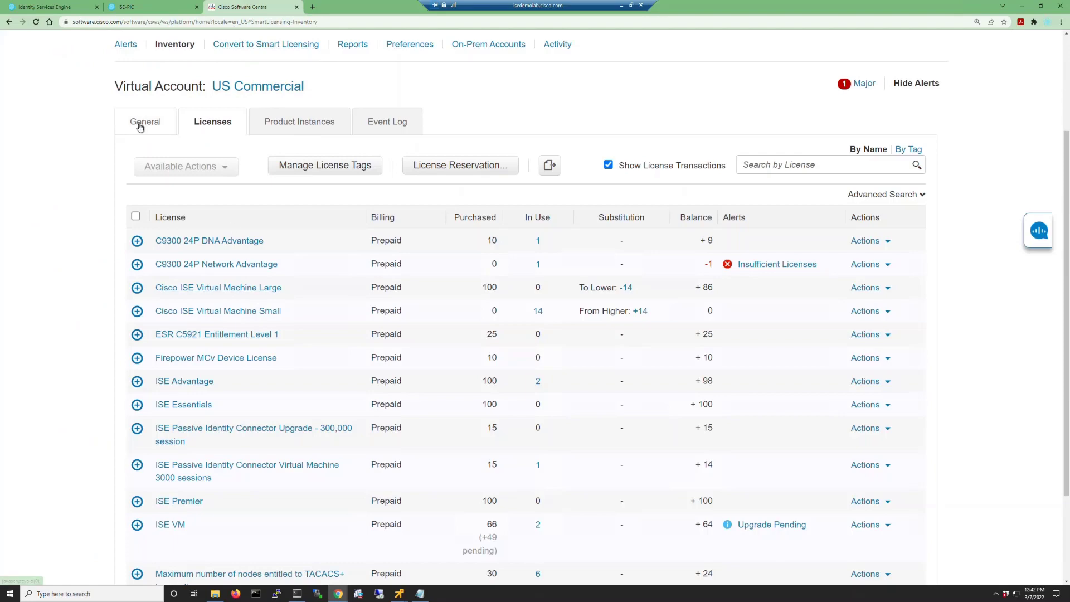
Copy the ISE Demo Lab 9300 registration token from the General tab
click(145, 121)
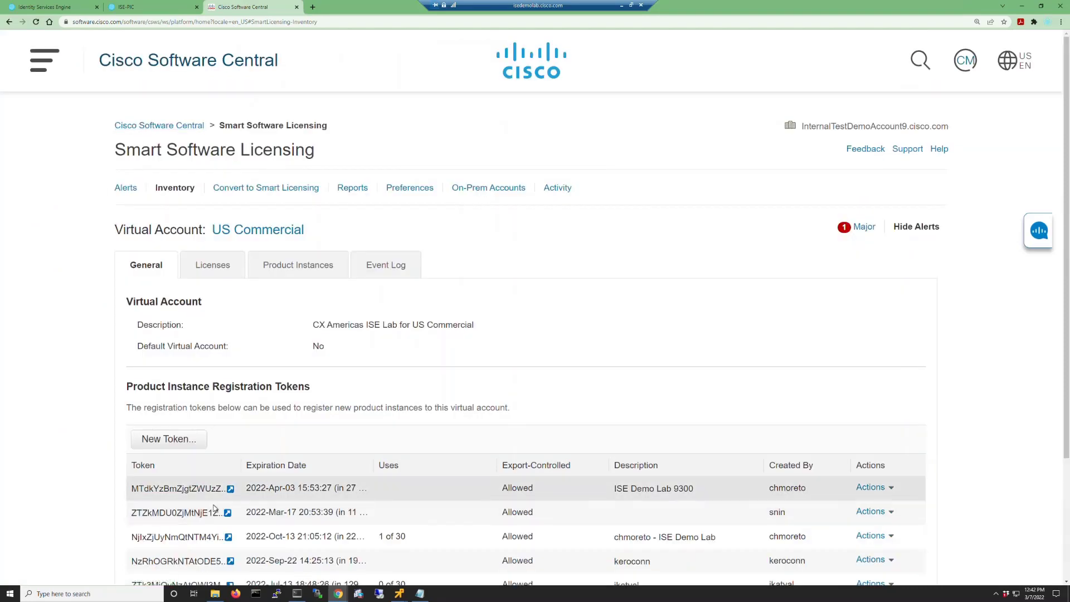
click(230, 489)
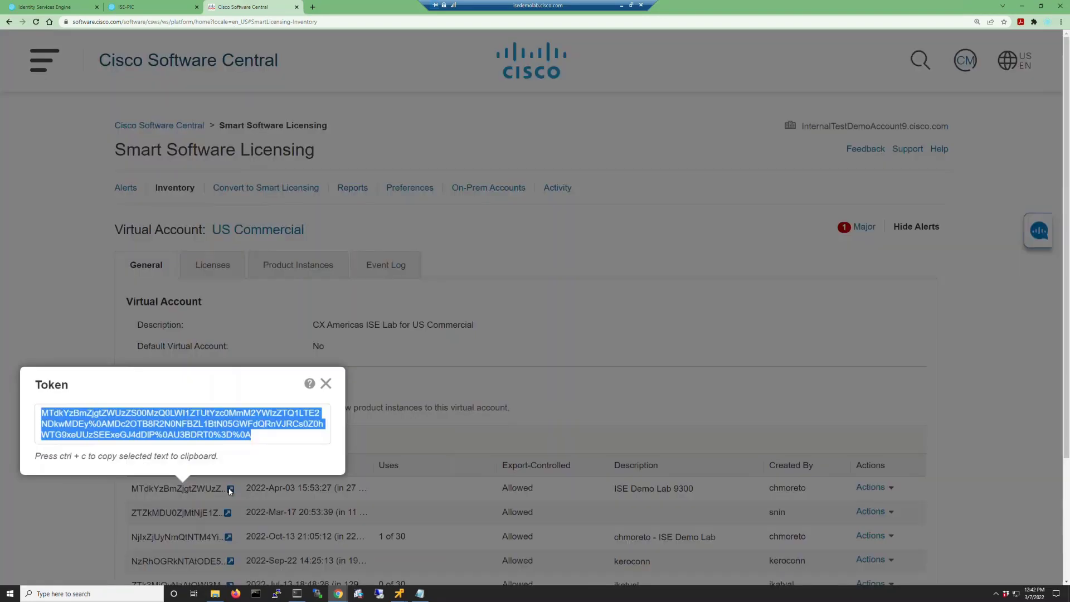
mouse_move(306, 362)
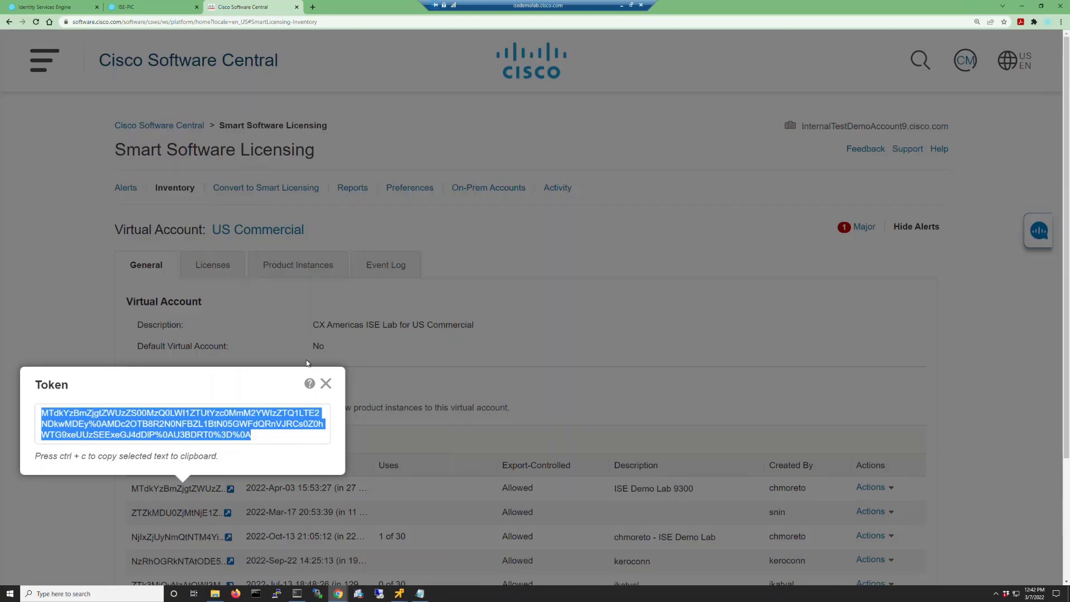
click(325, 383)
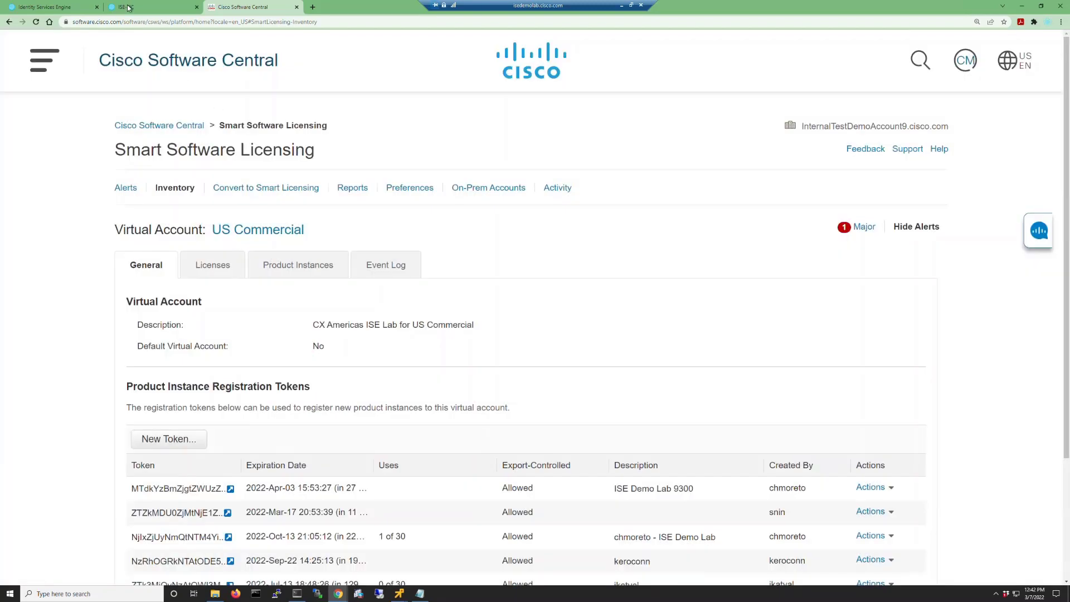
Submit the pasted registration token with the PIC Upgrade tier and confirm the warning
click(150, 6)
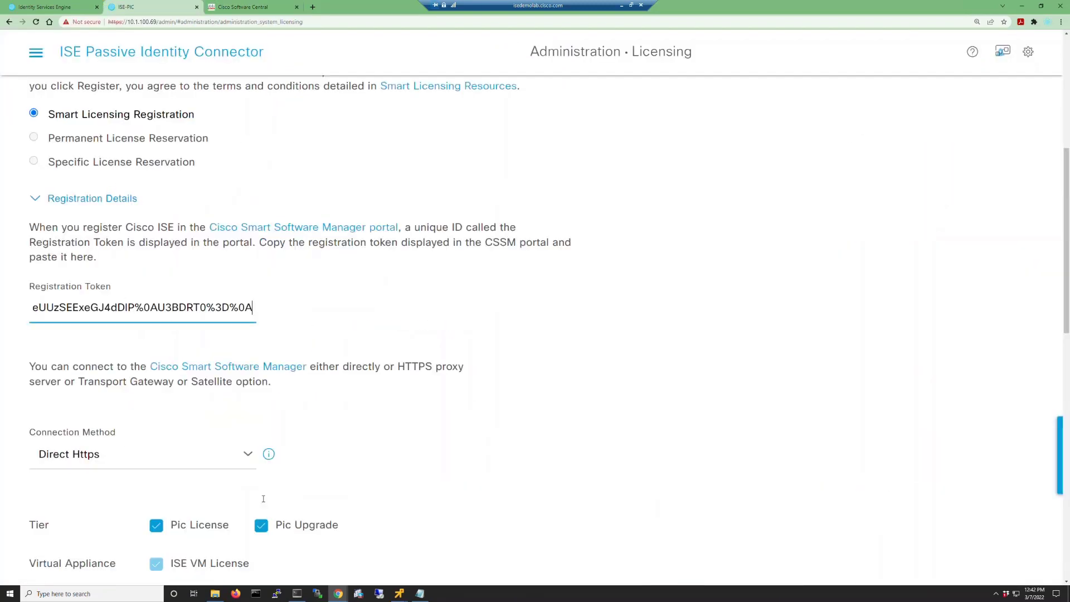
scroll(down, 3)
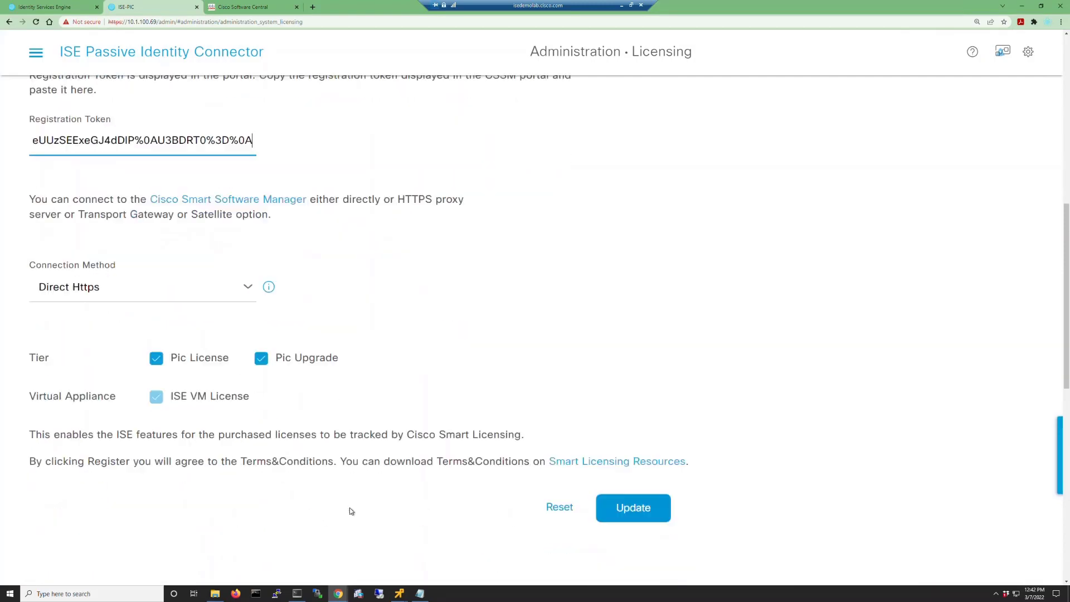
click(632, 507)
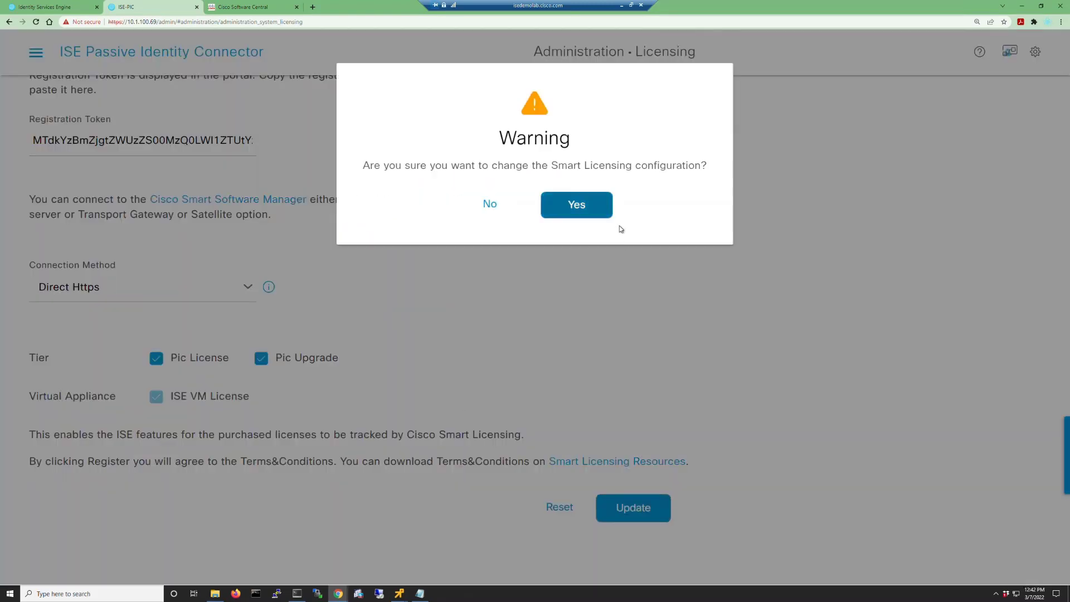
click(576, 204)
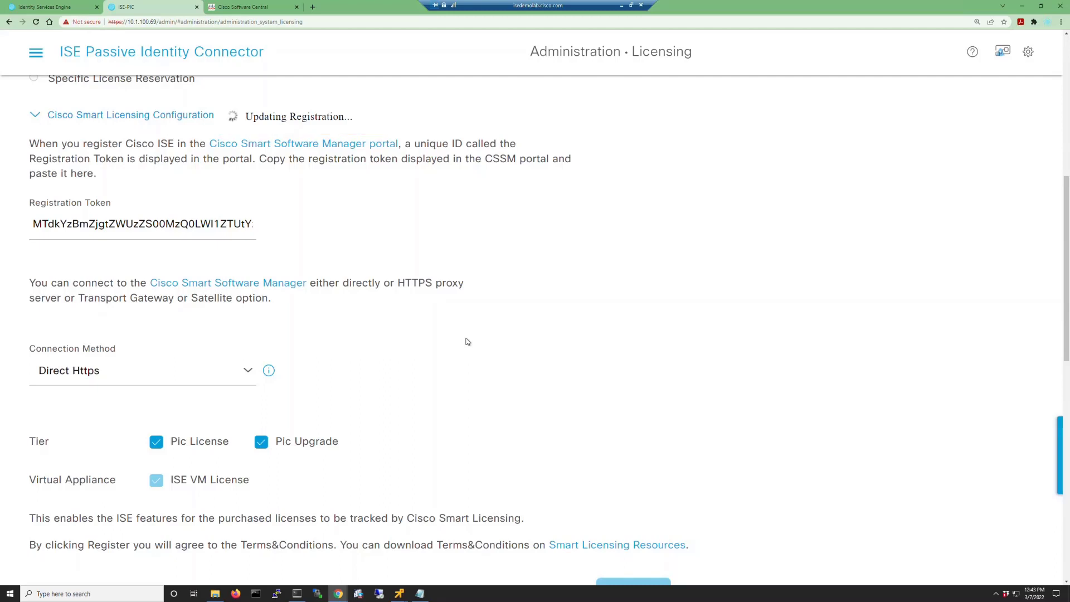
click(632, 584)
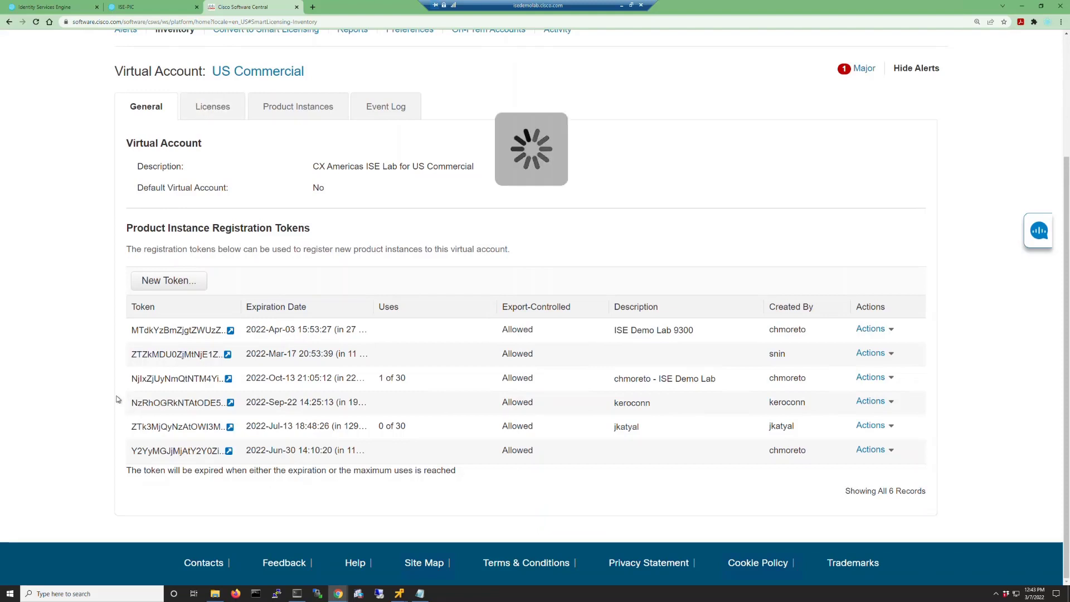
Confirm isepic31 uses the ISE Passive Identity Connector Upgrade - 300,000 session license
click(212, 106)
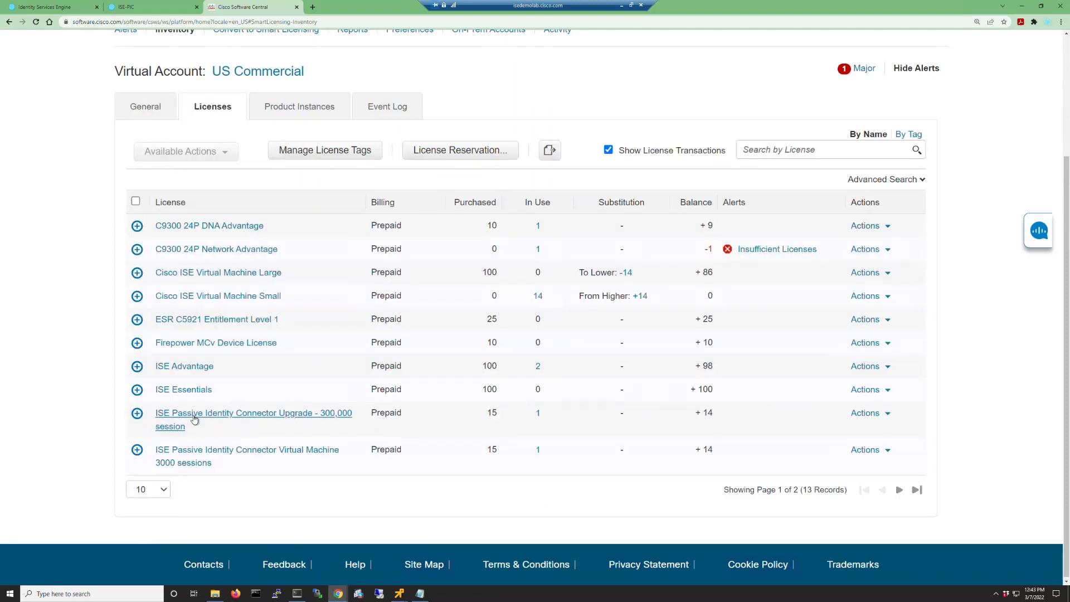
mouse_move(538, 417)
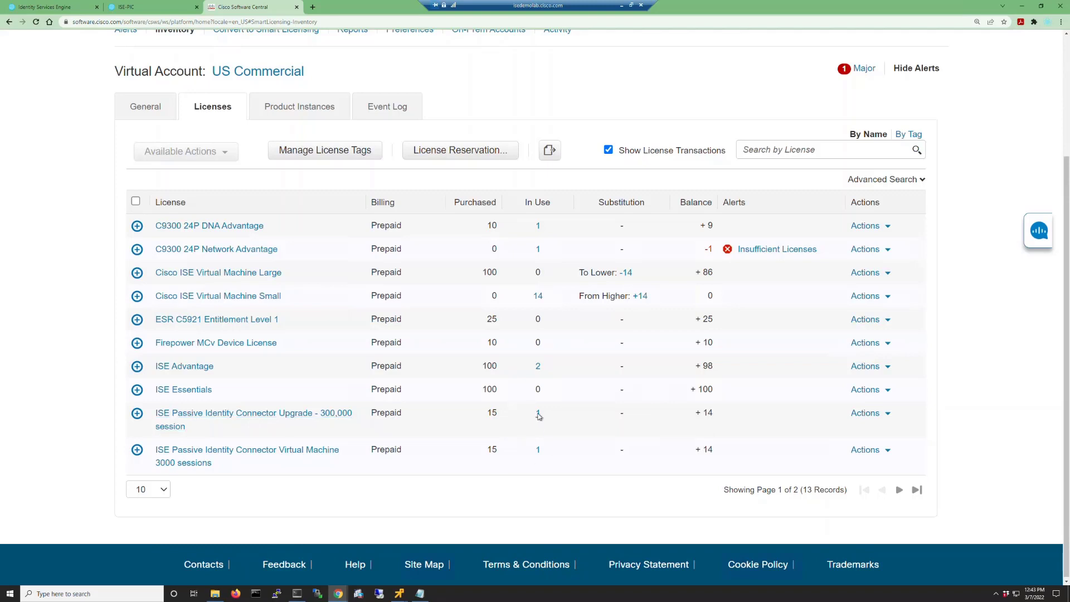
click(538, 413)
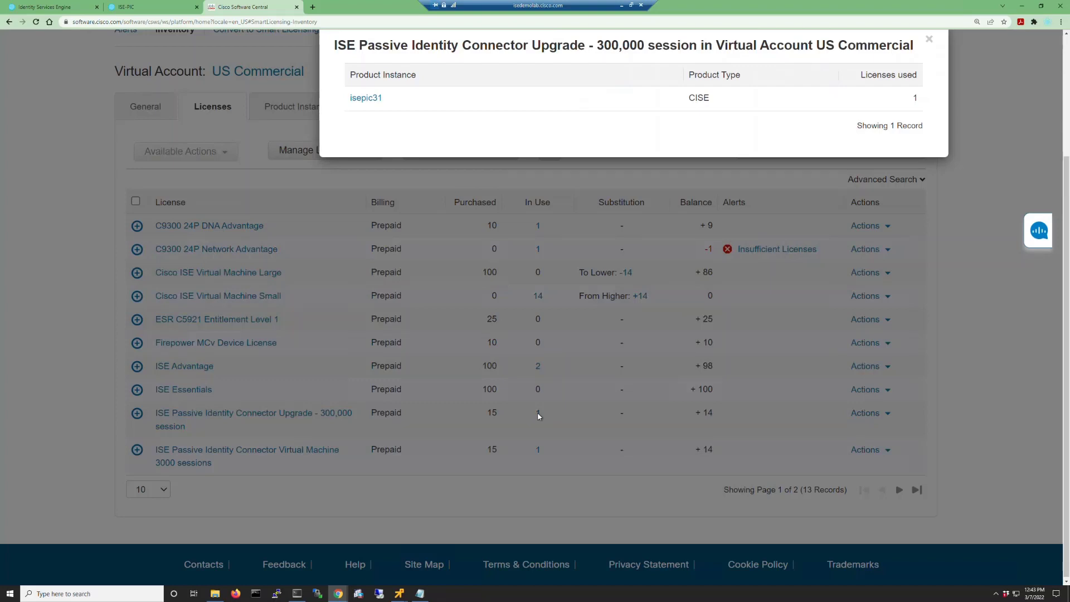
mouse_move(111, 5)
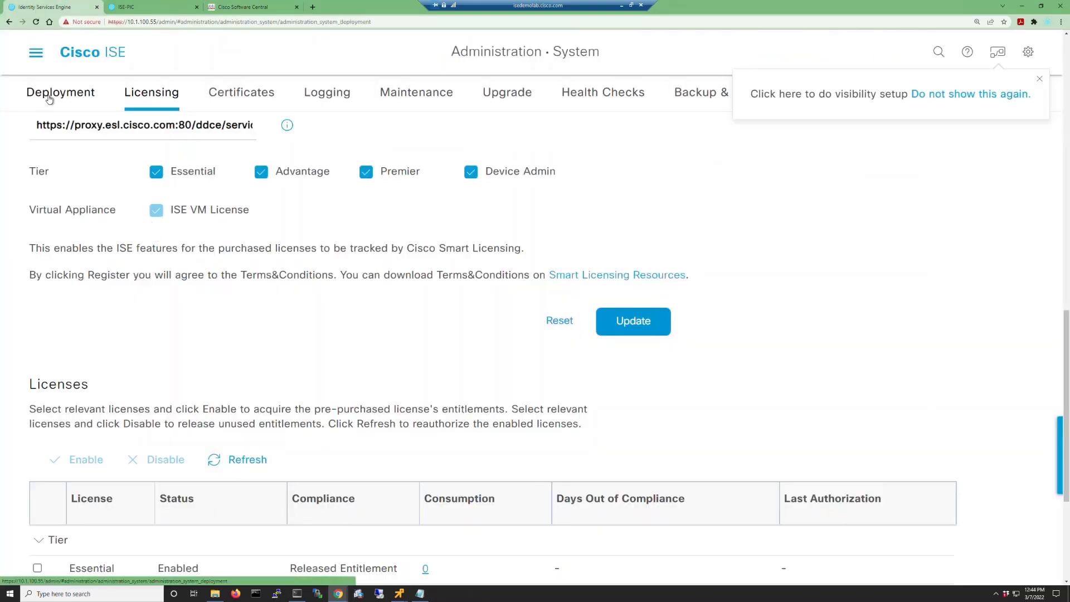
Open Deployment, dismiss the standalone mode message, and edit the ise31ovftool node
click(60, 92)
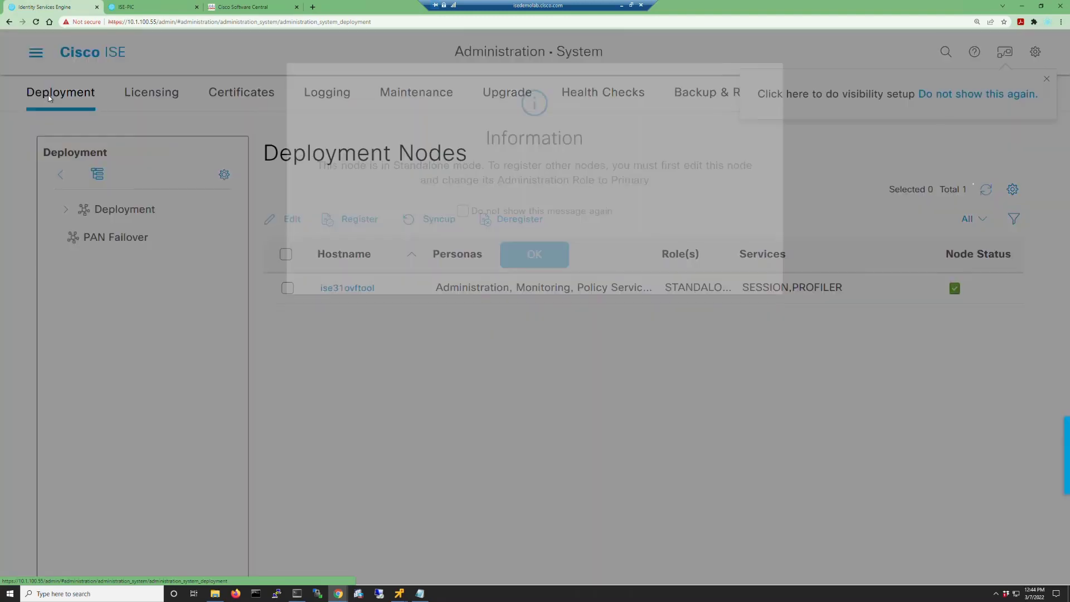
click(534, 255)
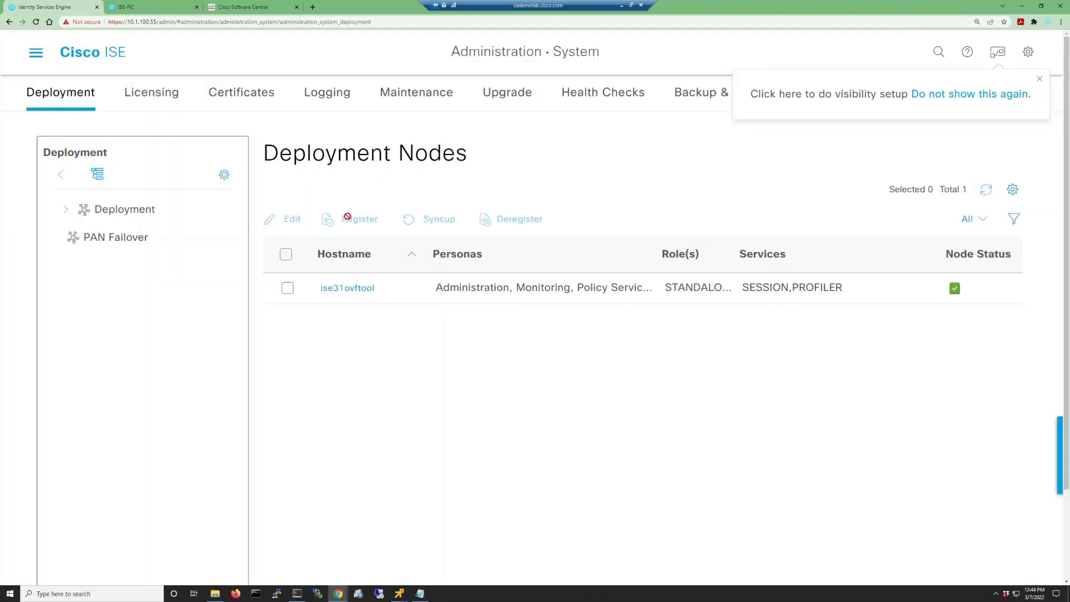
mouse_move(337, 297)
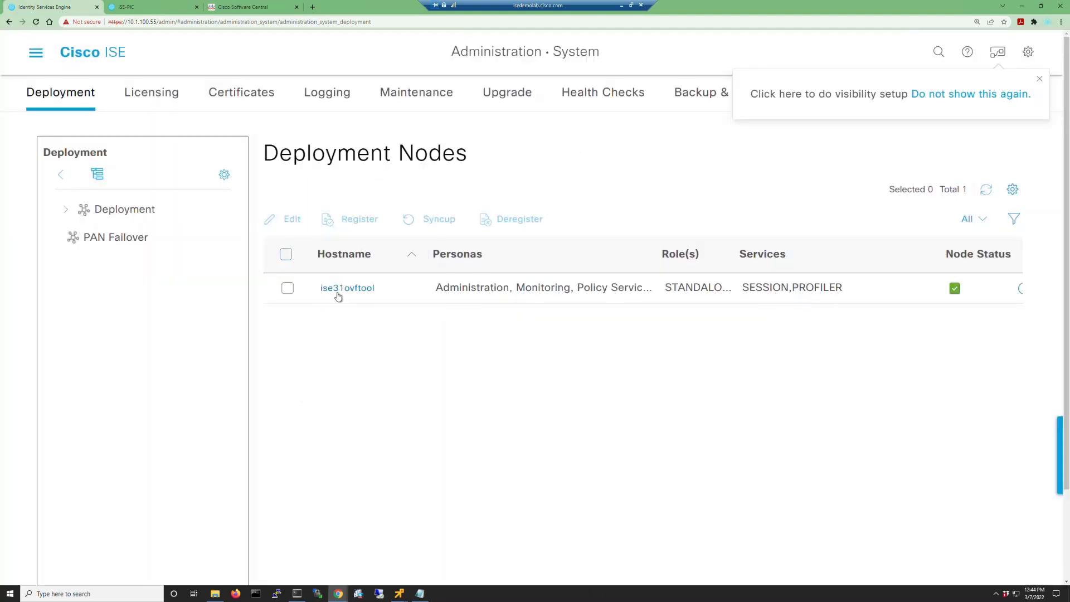
click(347, 288)
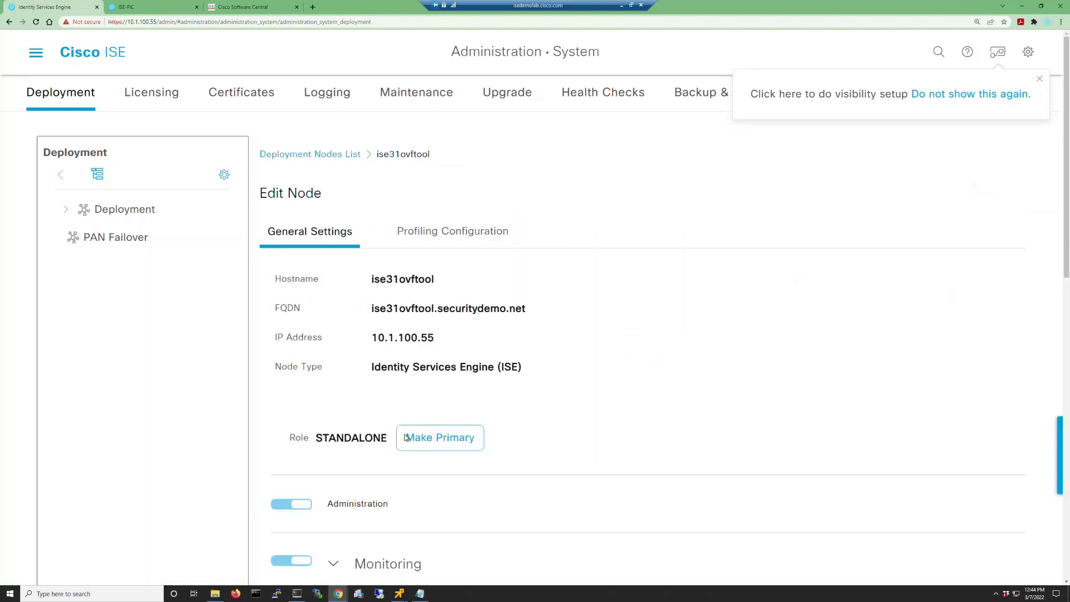
Make ise31ovftool the primary administration node, save, and return to the node list
click(438, 437)
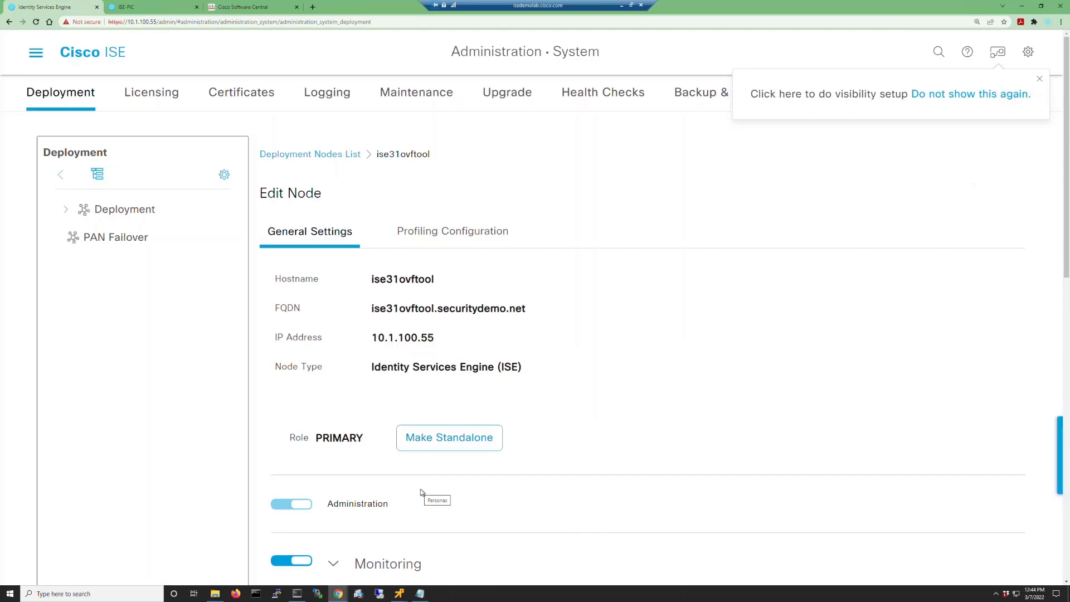
scroll(down, 3)
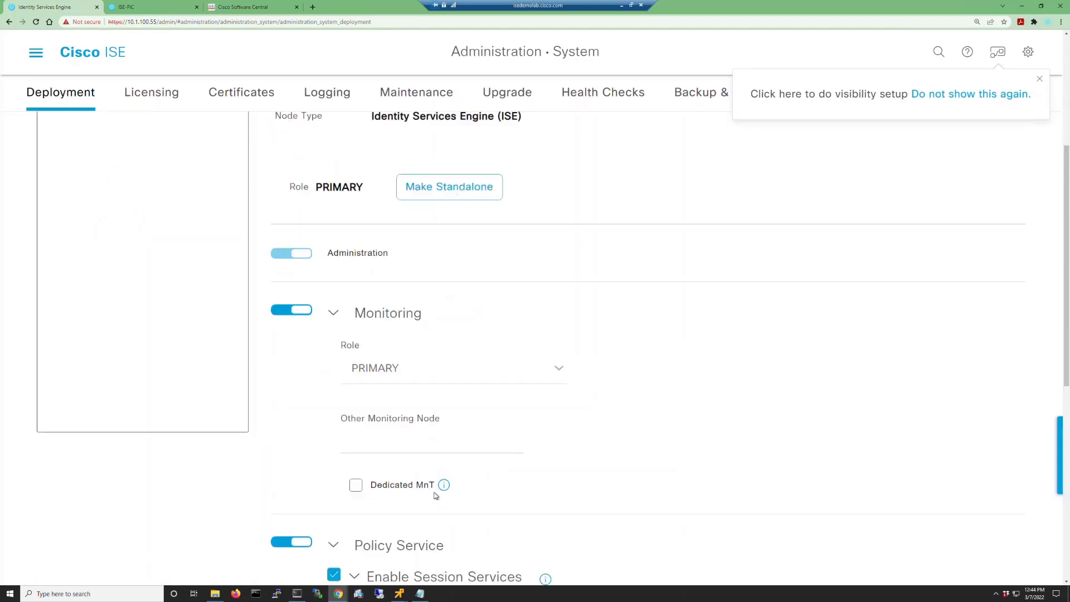
scroll(down, 3)
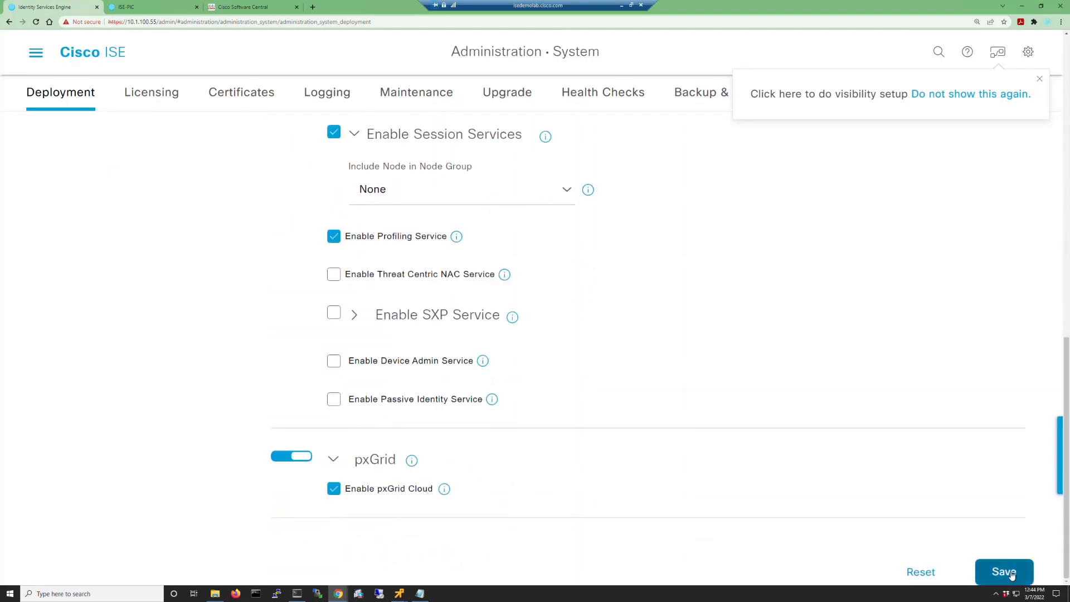
click(1003, 571)
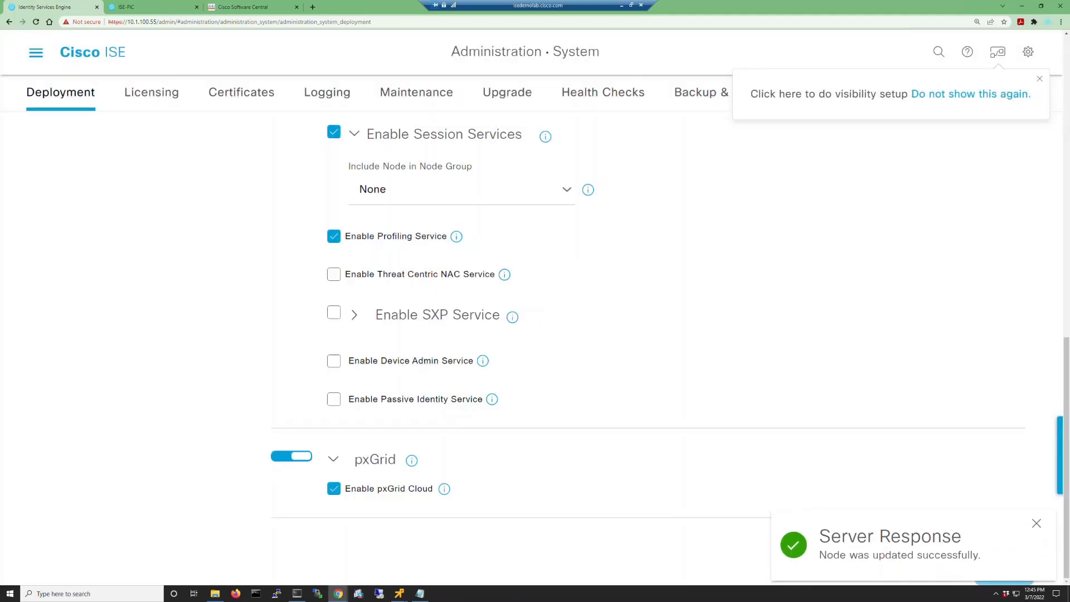
mouse_move(621, 456)
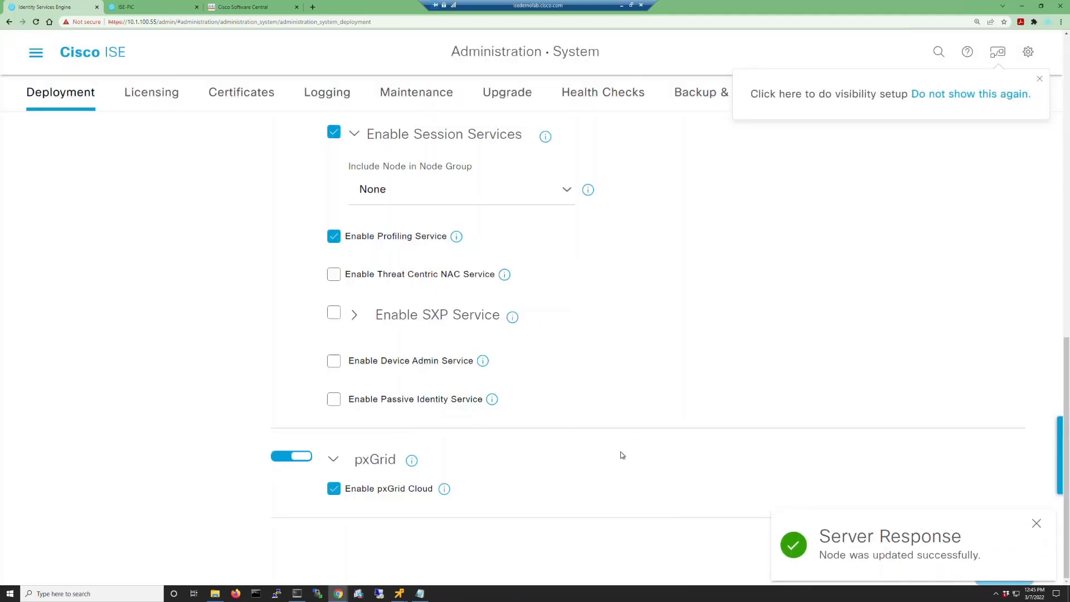
scroll(up, 3)
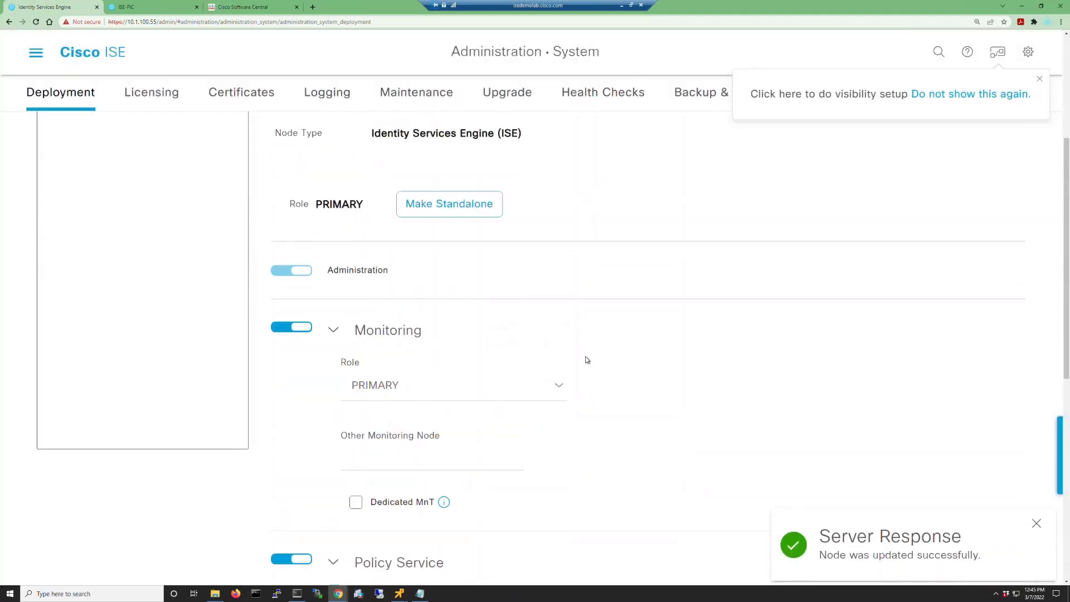
scroll(up, 3)
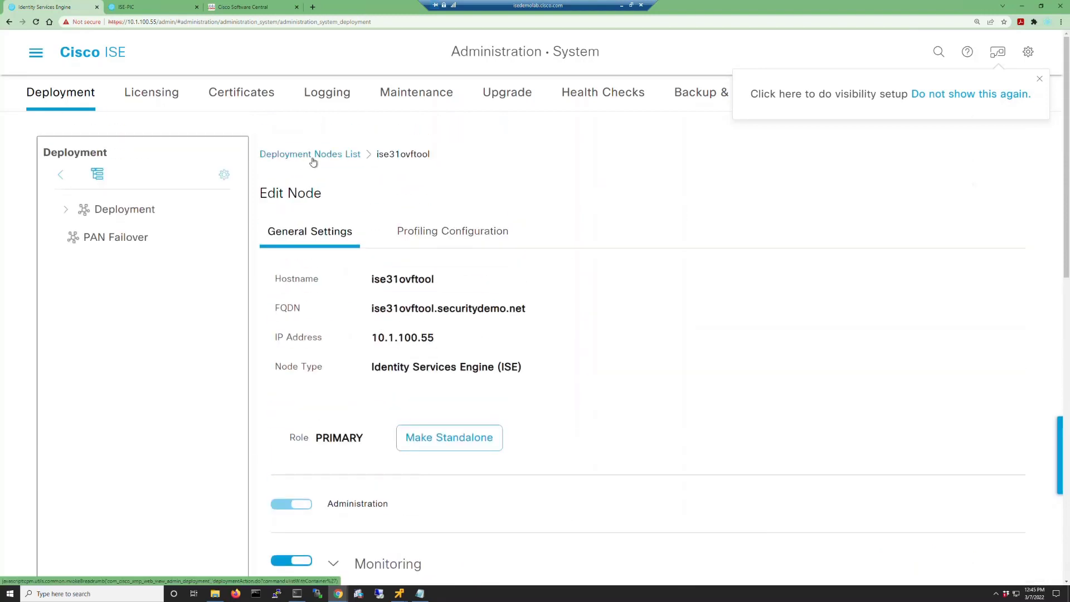
click(310, 154)
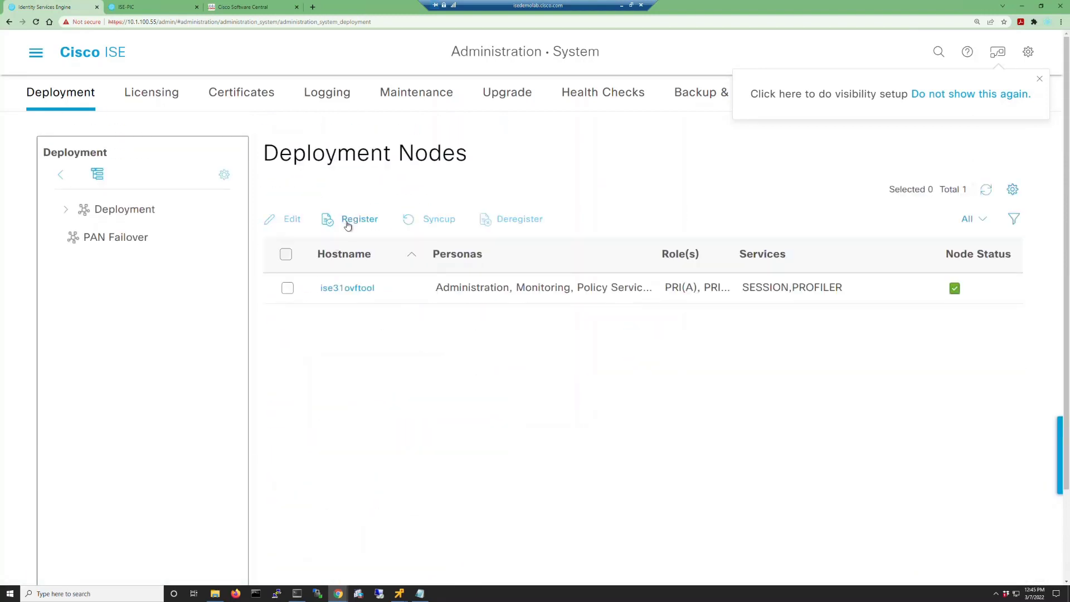
Try registering node 10.1.100.69, then retry as isepic31.securitydemo.net; refused for missing licenses
click(359, 219)
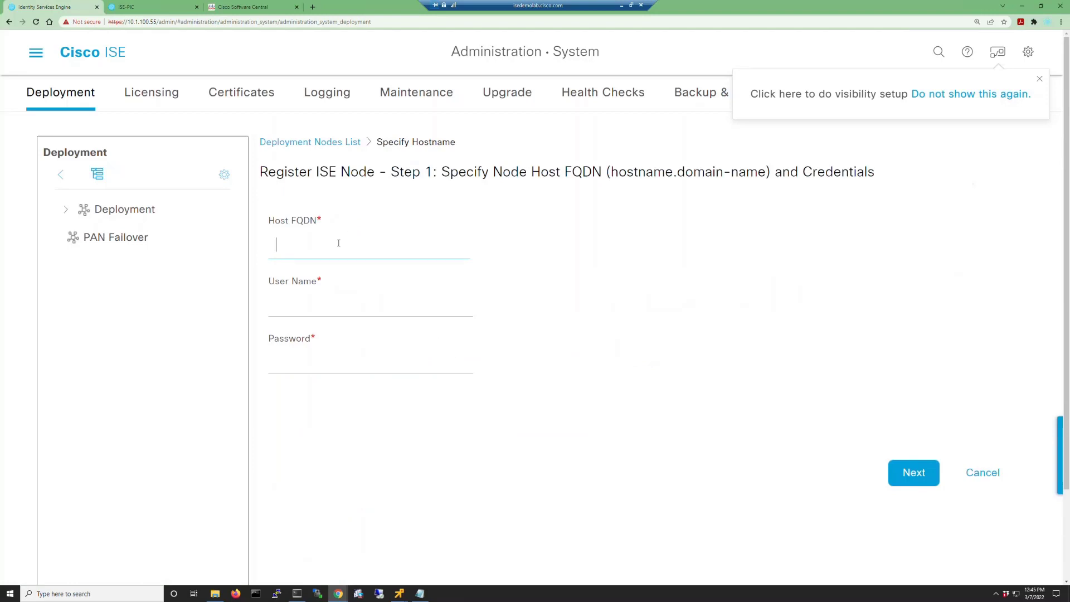
text(10.1.)
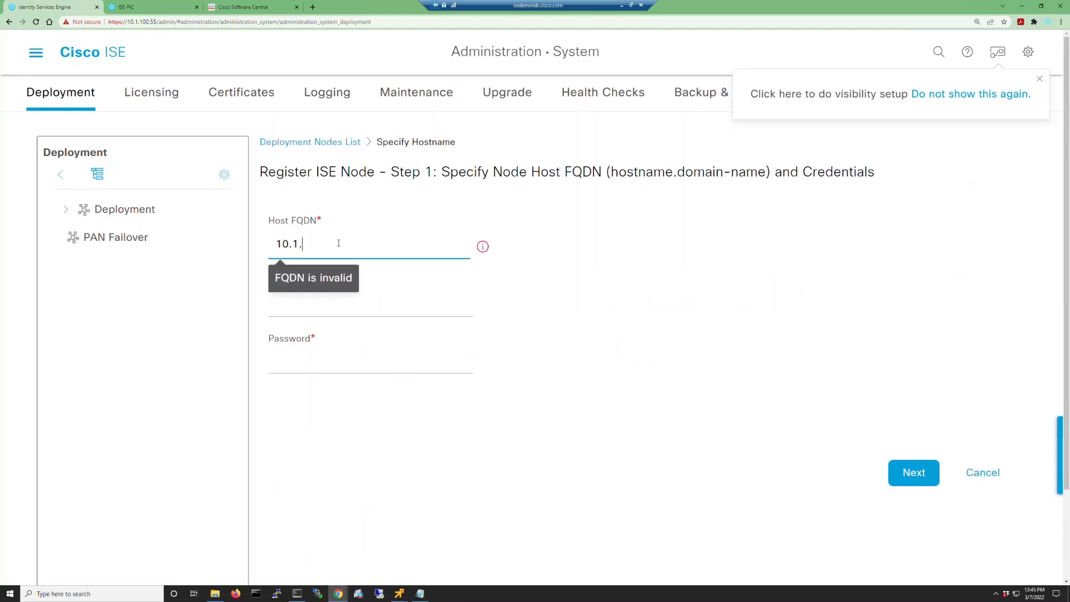
text(100.69)
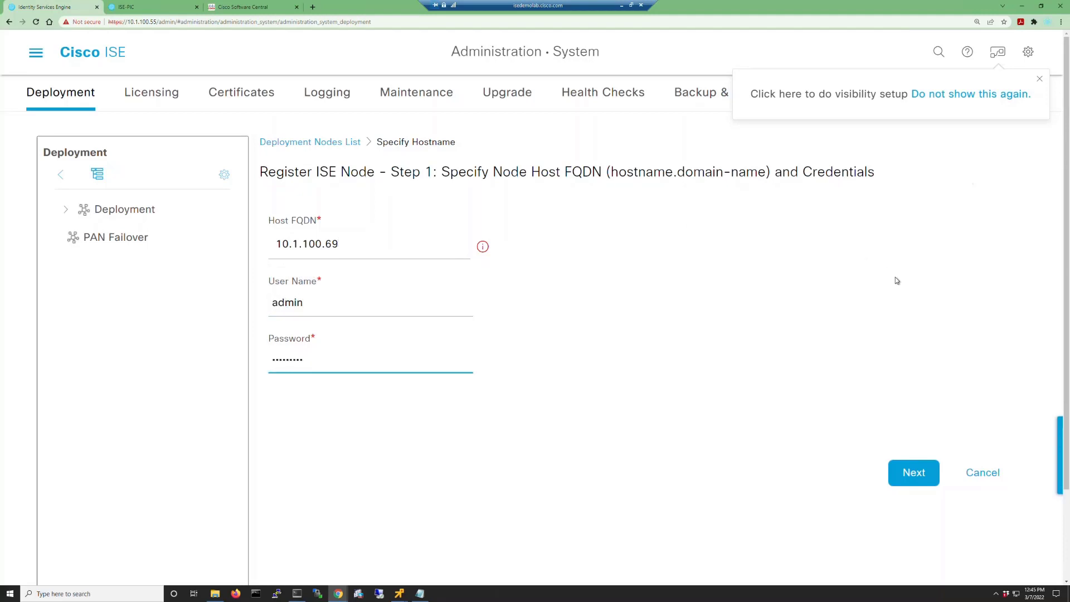
click(913, 472)
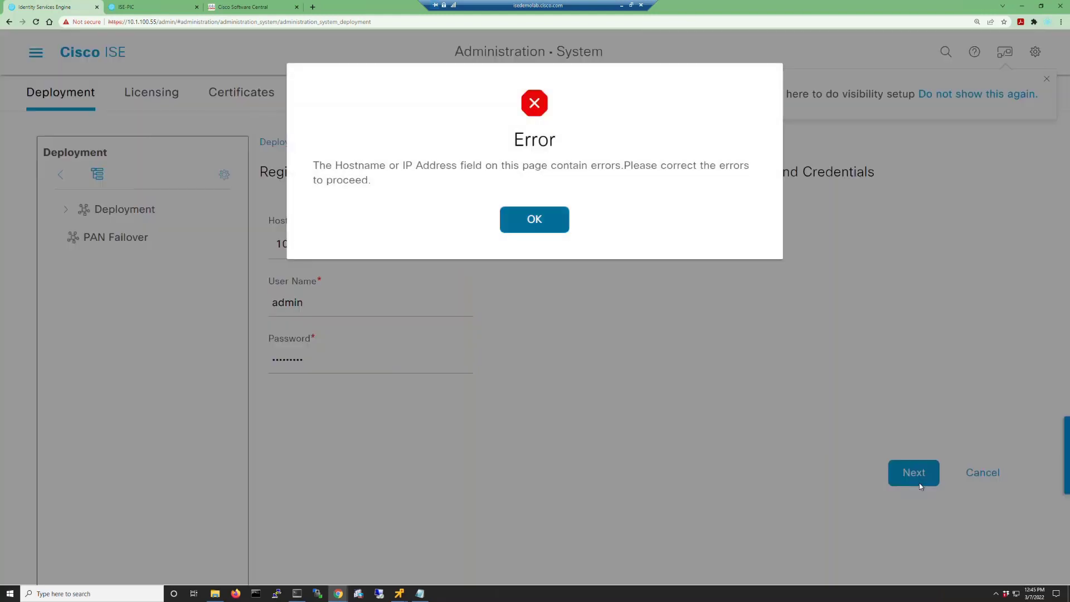
mouse_move(534, 219)
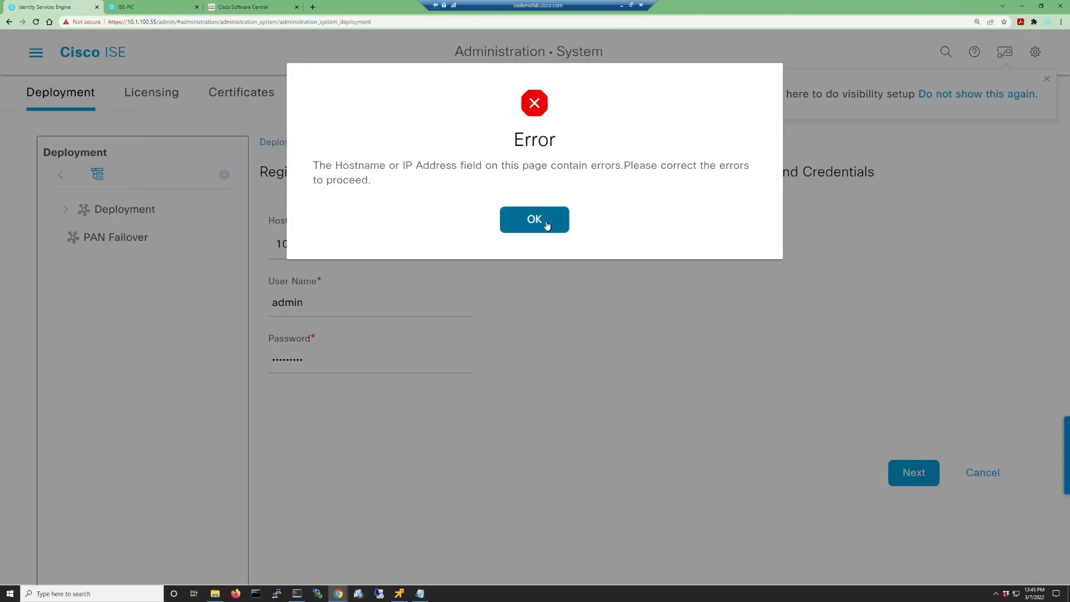
click(534, 219)
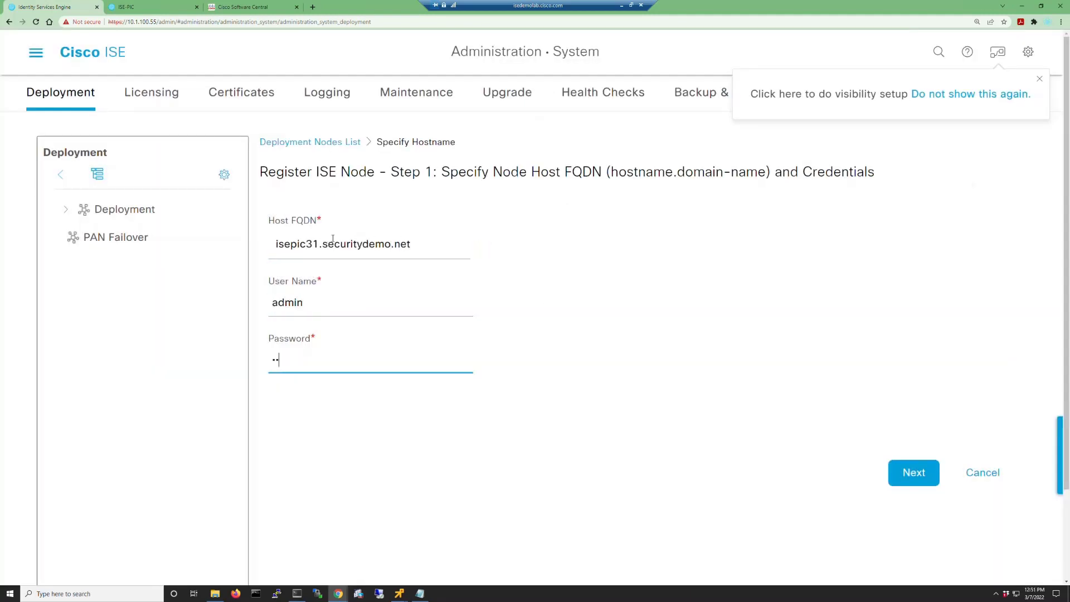
click(913, 472)
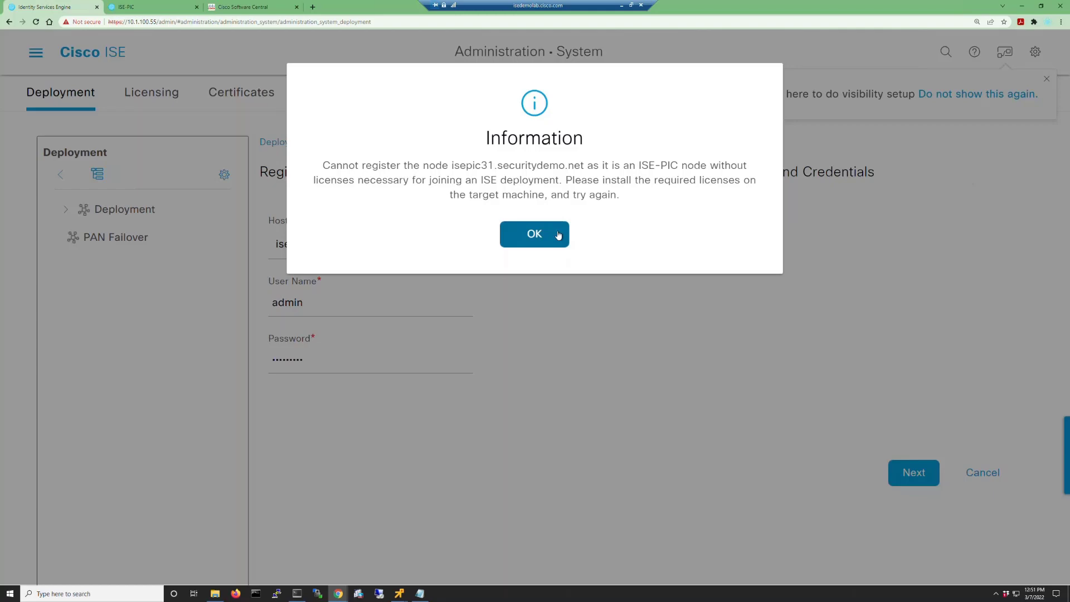
On the ISE-PIC node, enable the Essential license and confirm the conversion to ISE
click(535, 233)
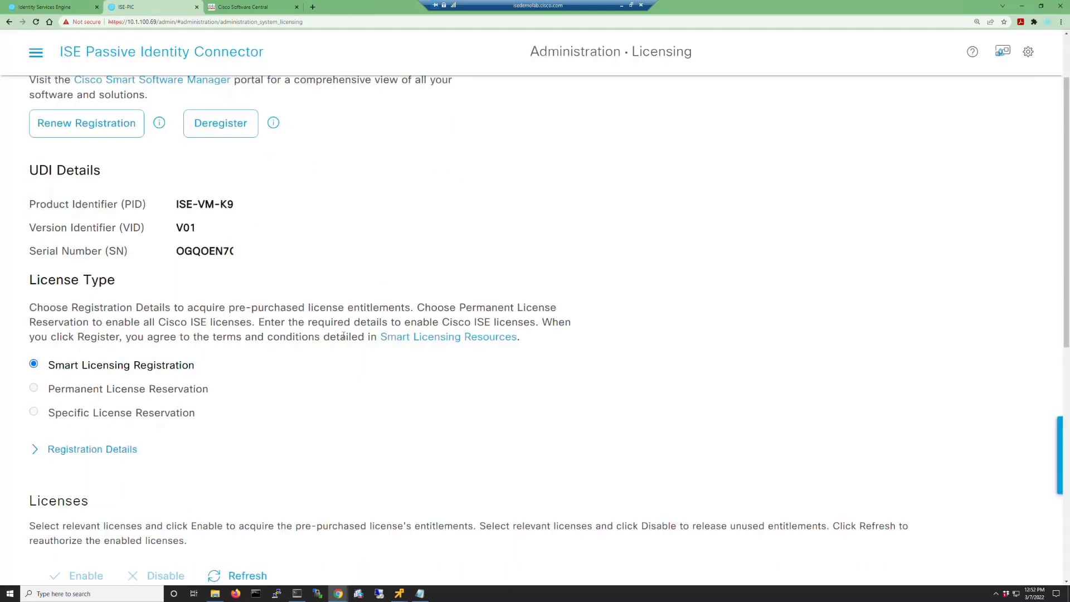
scroll(down, 3)
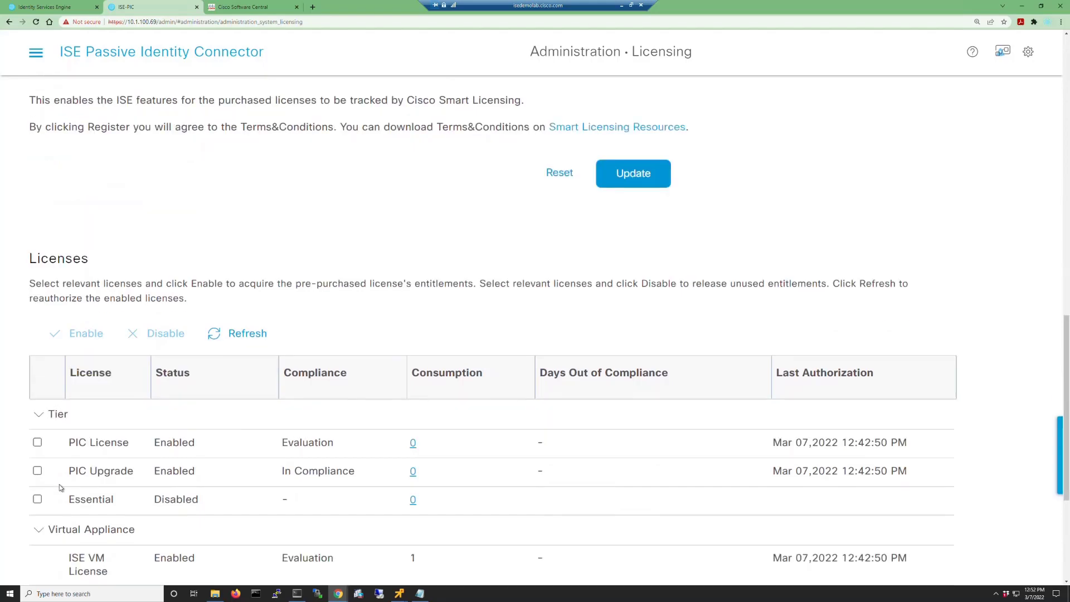
click(36, 499)
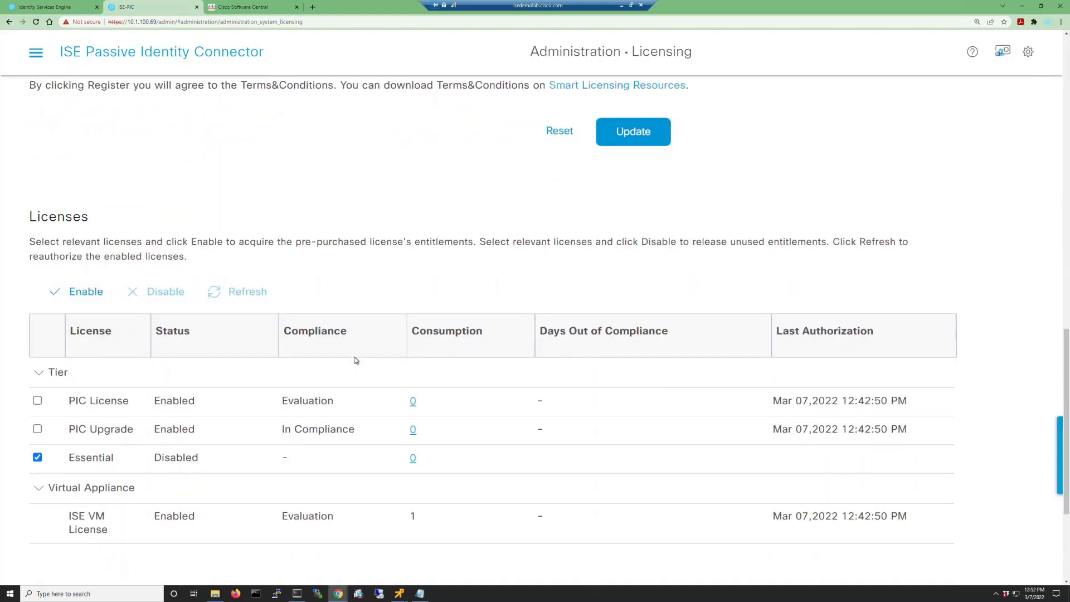
scroll(down, 3)
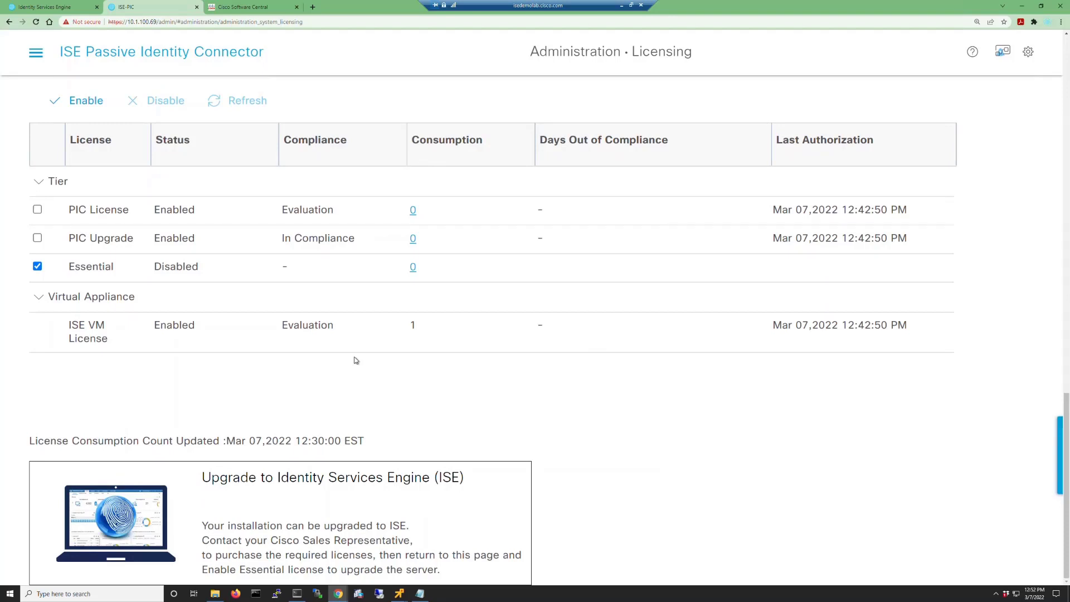
scroll(up, 3)
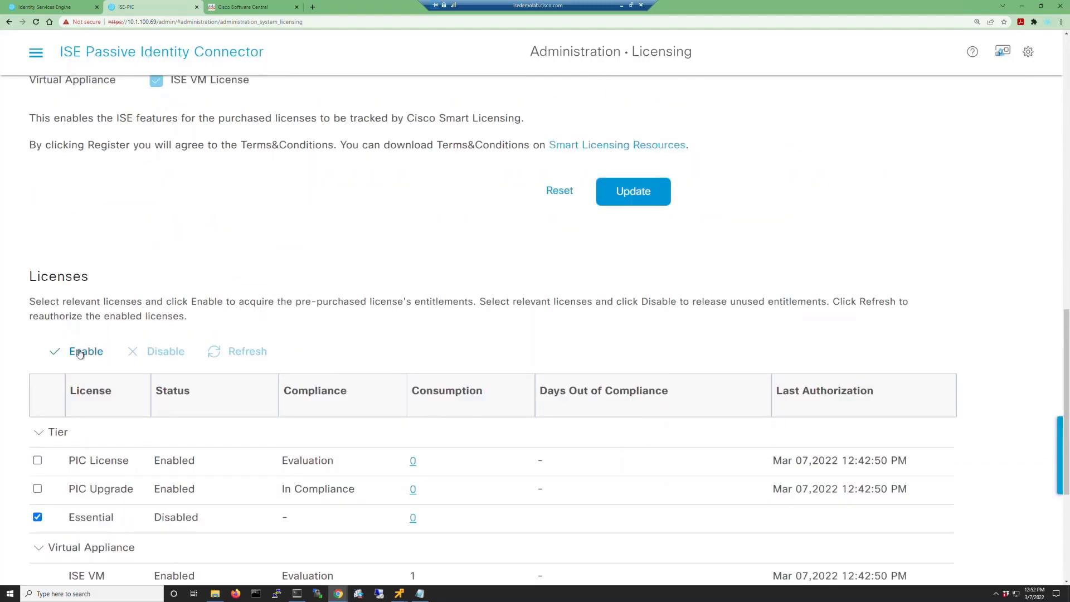
click(85, 350)
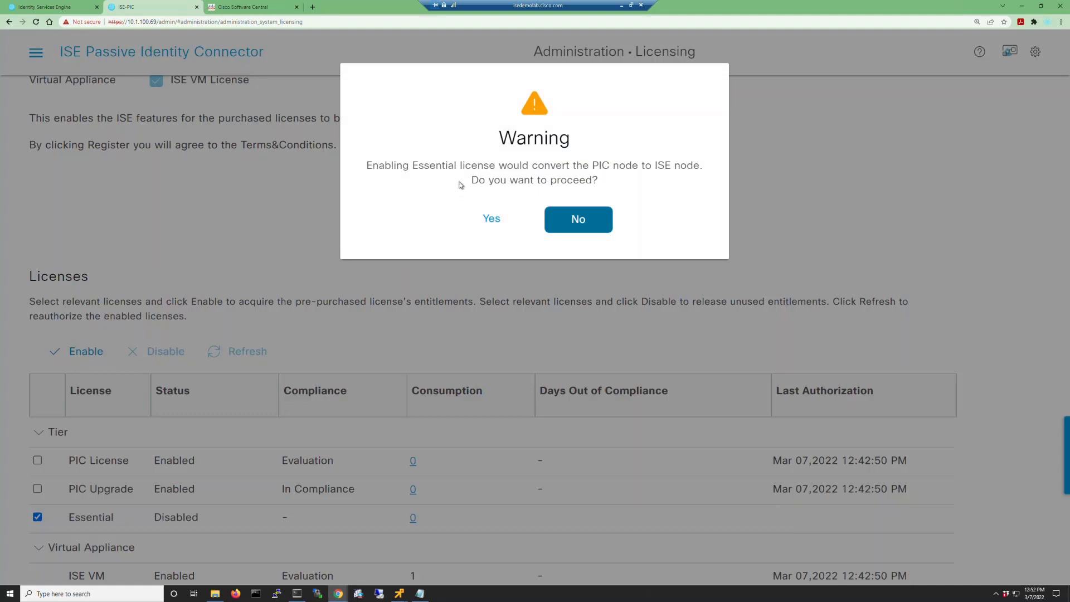
mouse_move(491, 219)
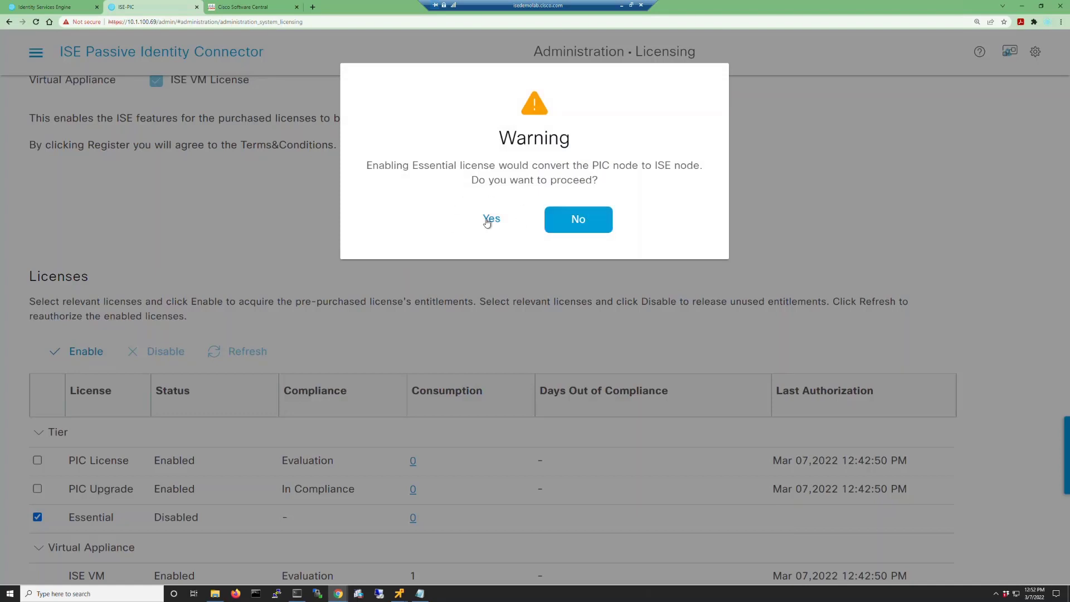
click(491, 219)
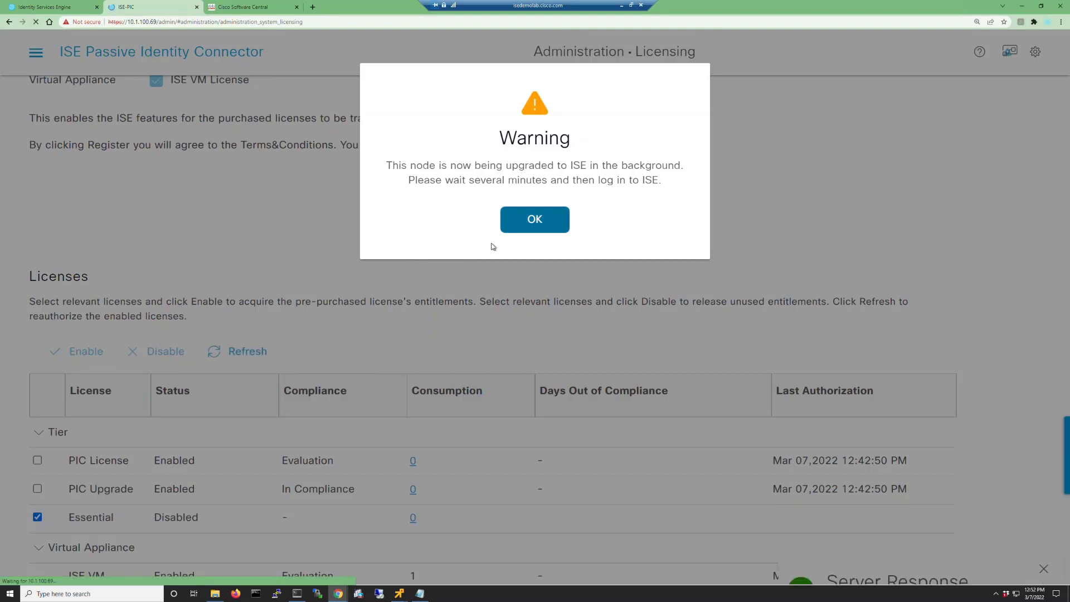
click(535, 219)
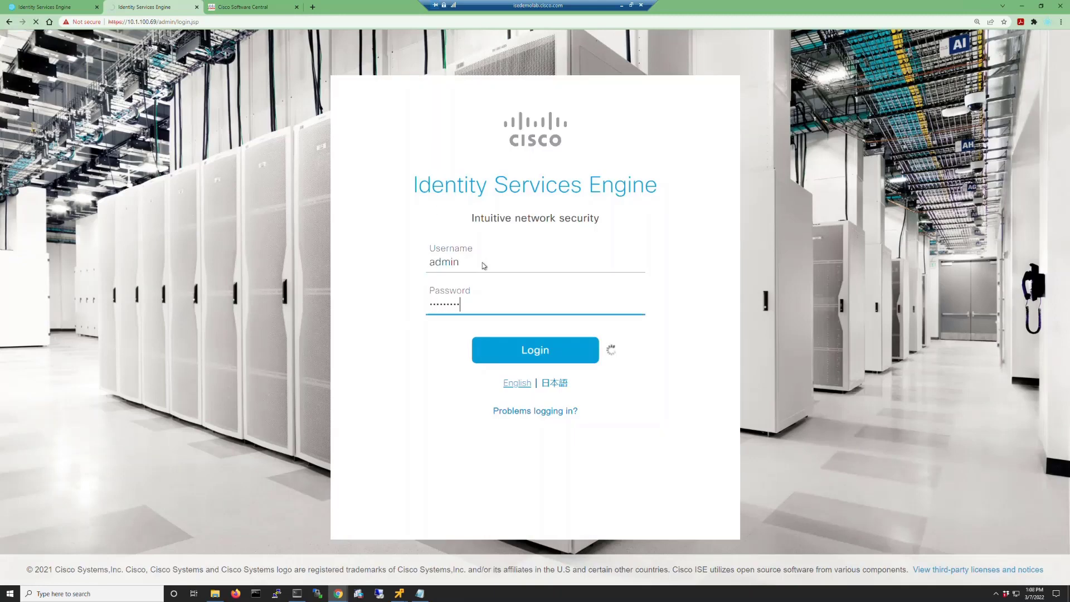
Log in as admin to the upgraded node, then return to the primary's registration form
click(535, 350)
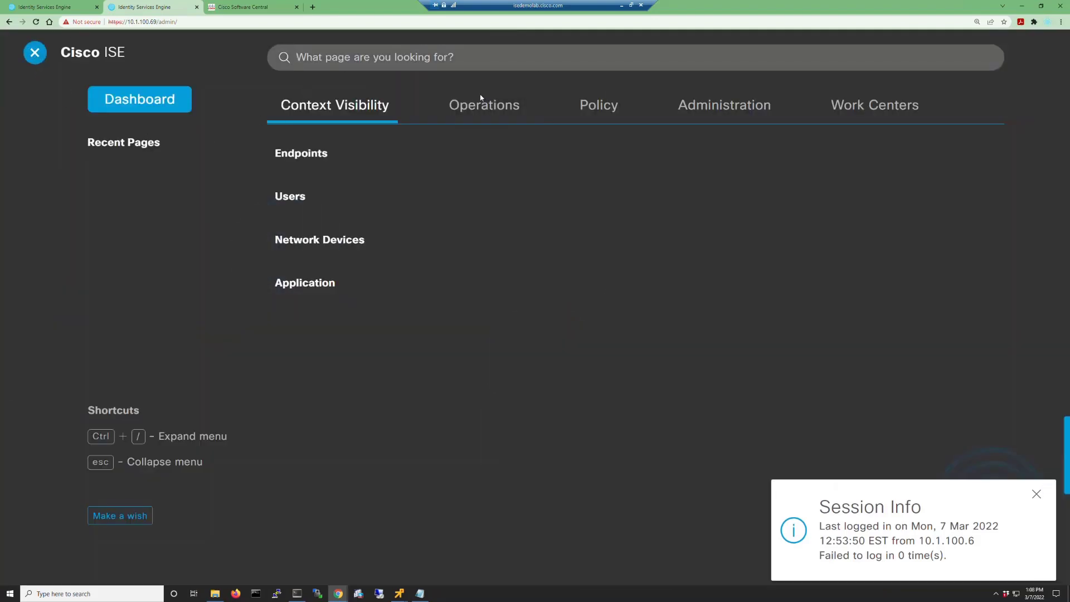
click(37, 21)
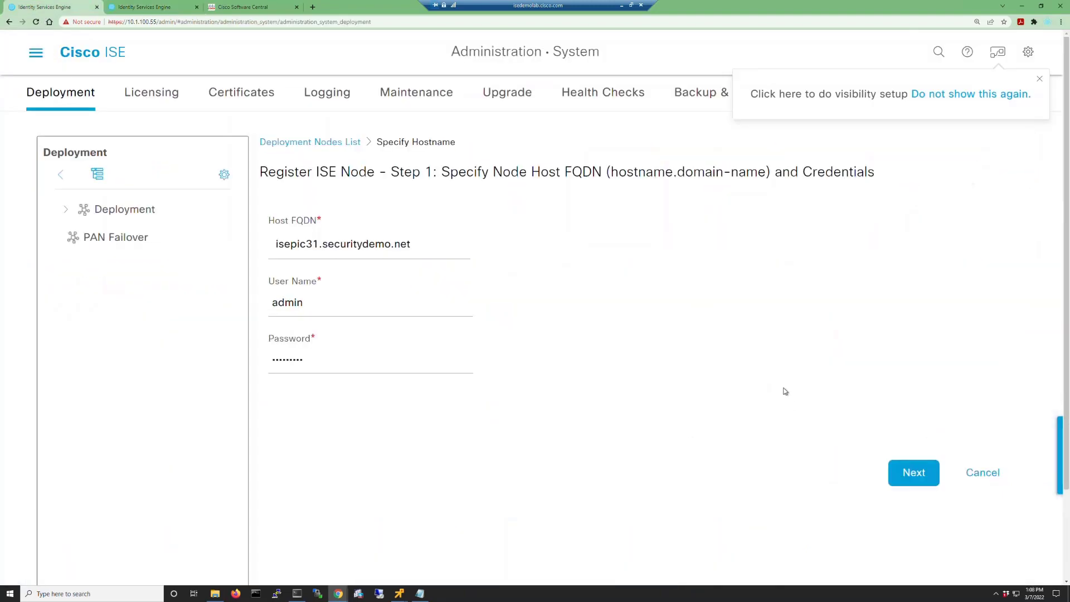
Submit isepic31.securitydemo.net with the SECONDARY role and acknowledge the successful registration
click(912, 472)
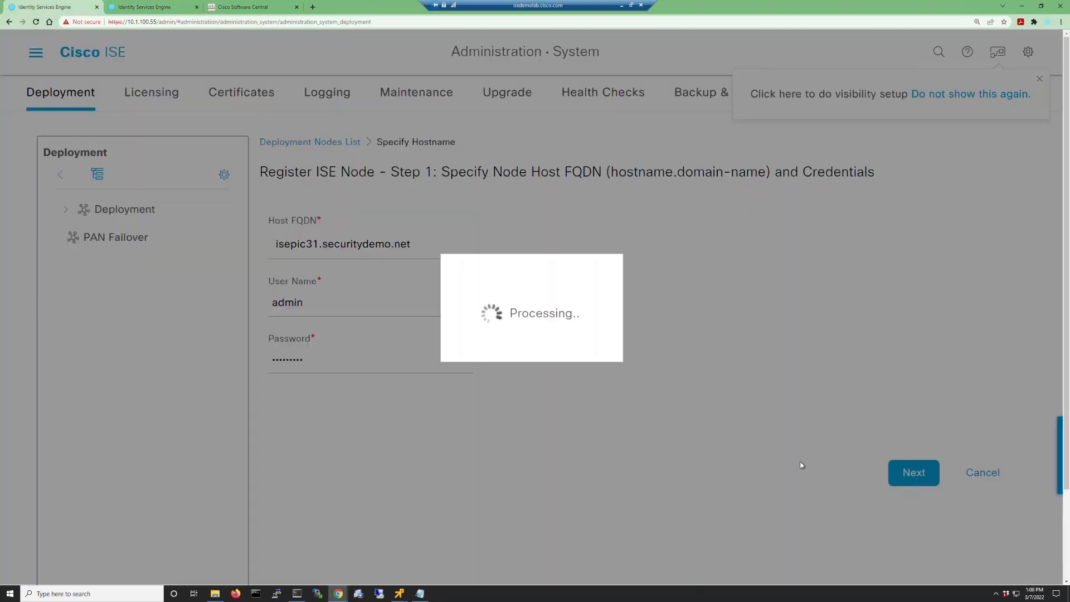
click(913, 472)
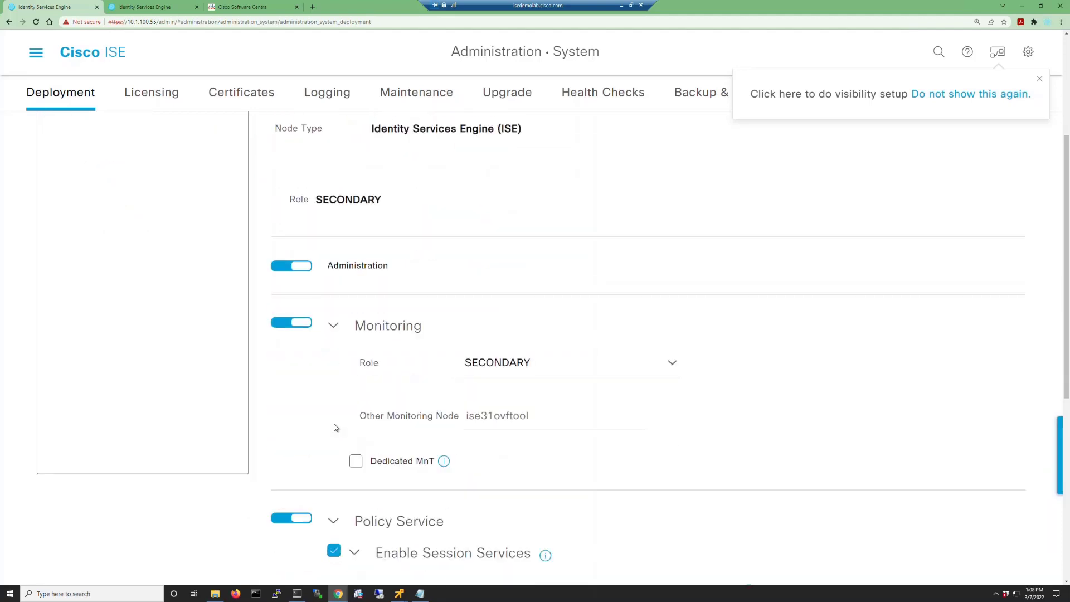
scroll(down, 3)
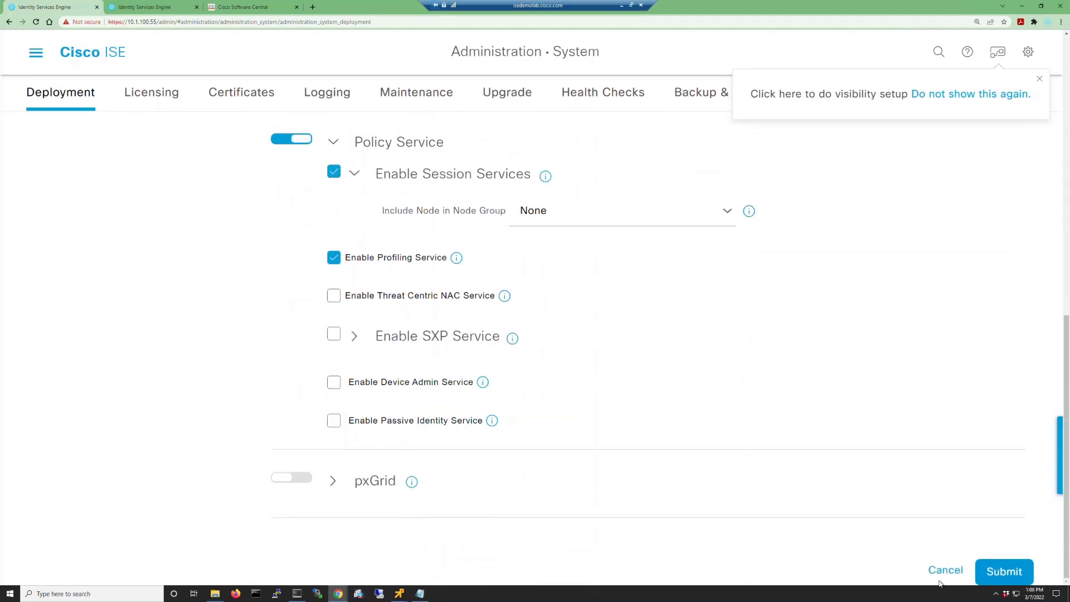
click(1003, 571)
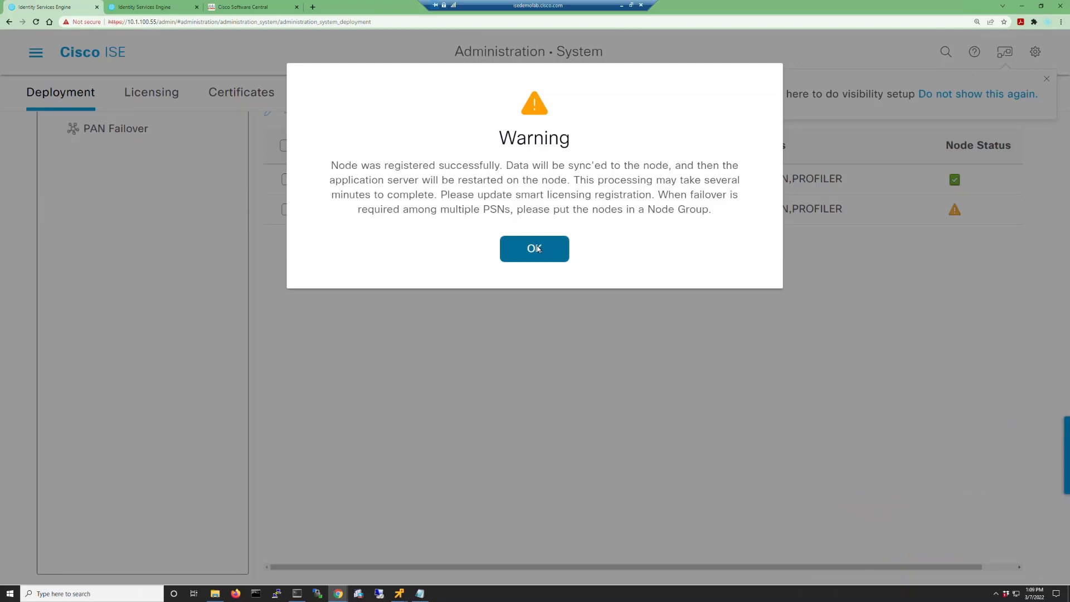
click(533, 249)
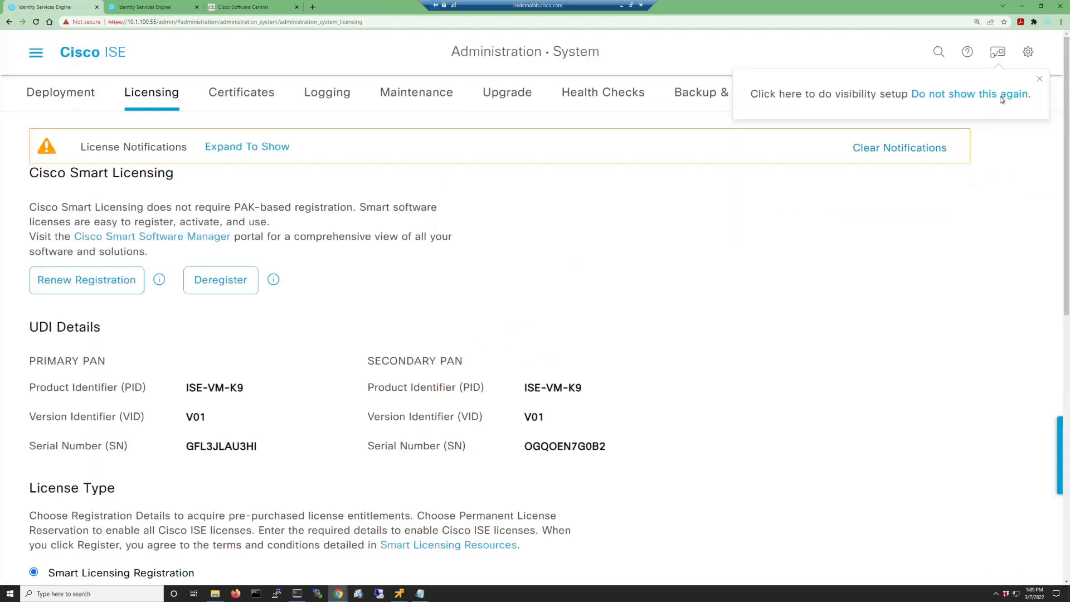
Suppress the visibility setup popup and view Deployment Nodes showing ise31ovftool and isepic31
click(1039, 79)
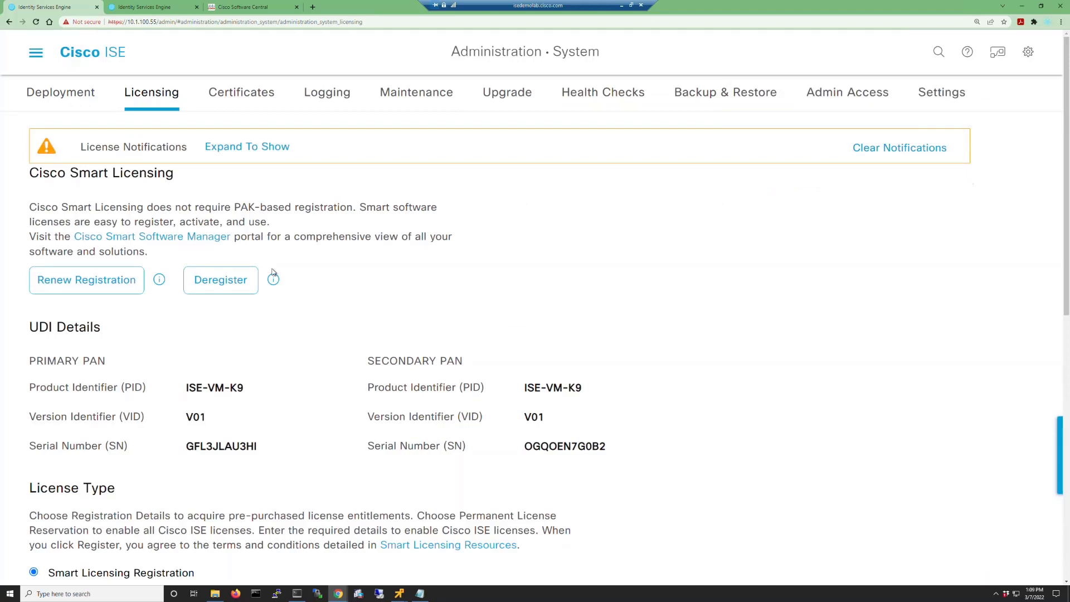
click(60, 92)
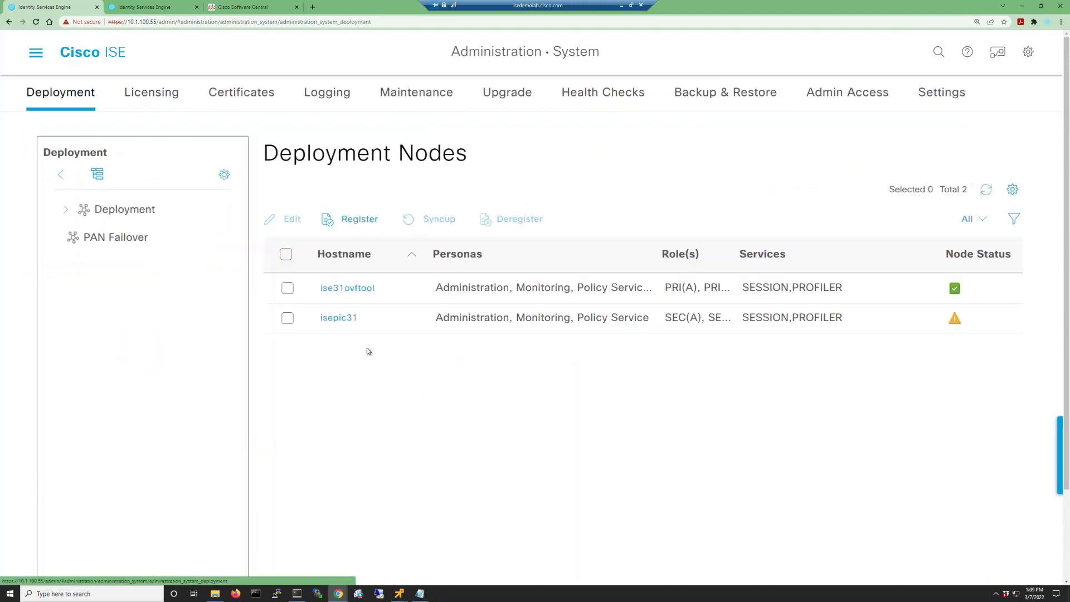
mouse_move(523, 411)
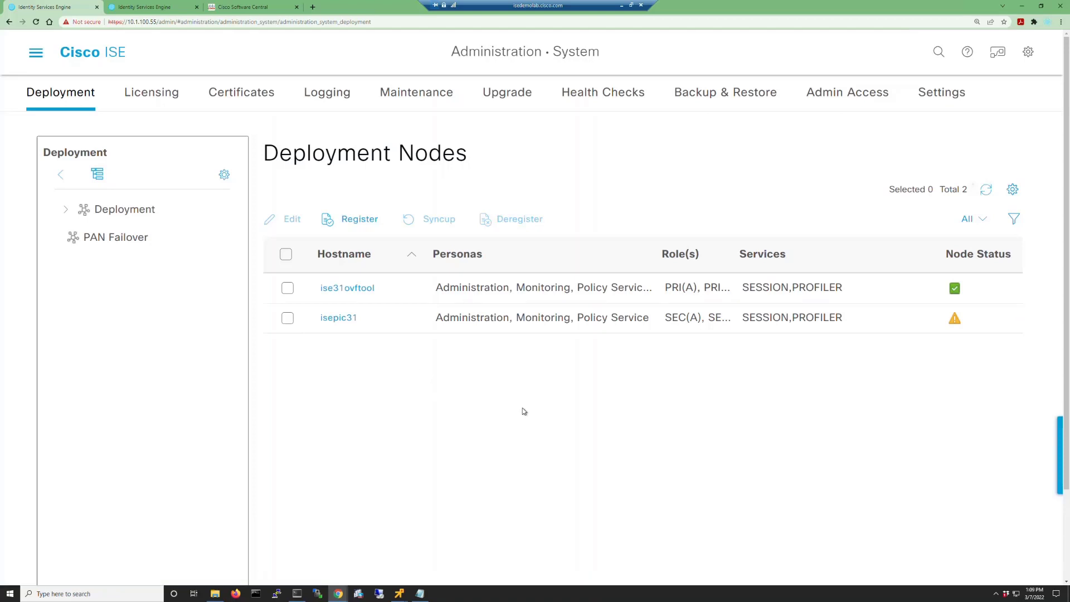
mouse_move(122, 370)
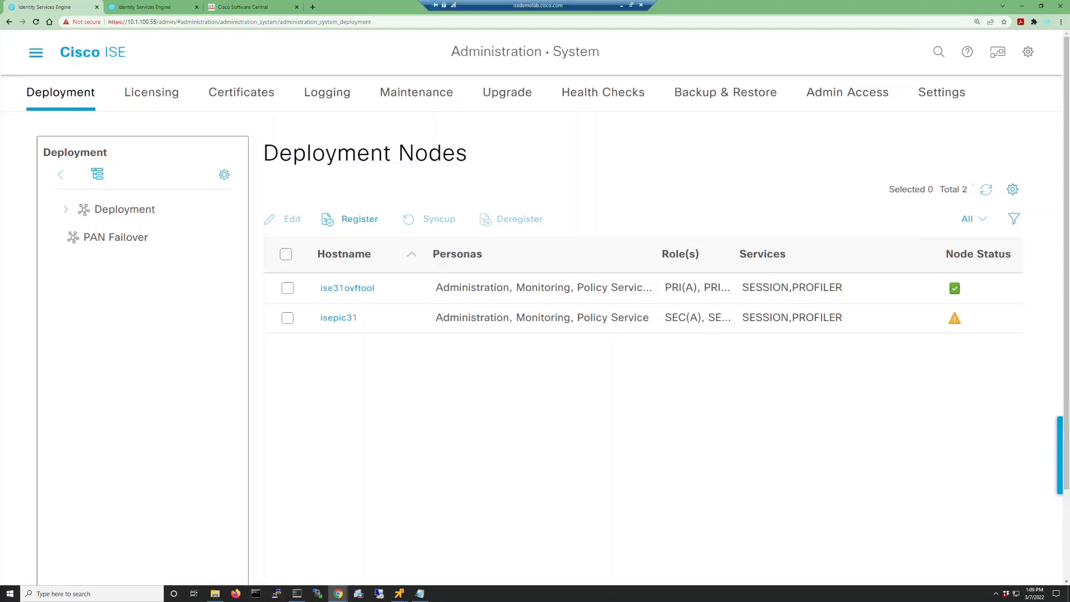
mouse_move(122, 370)
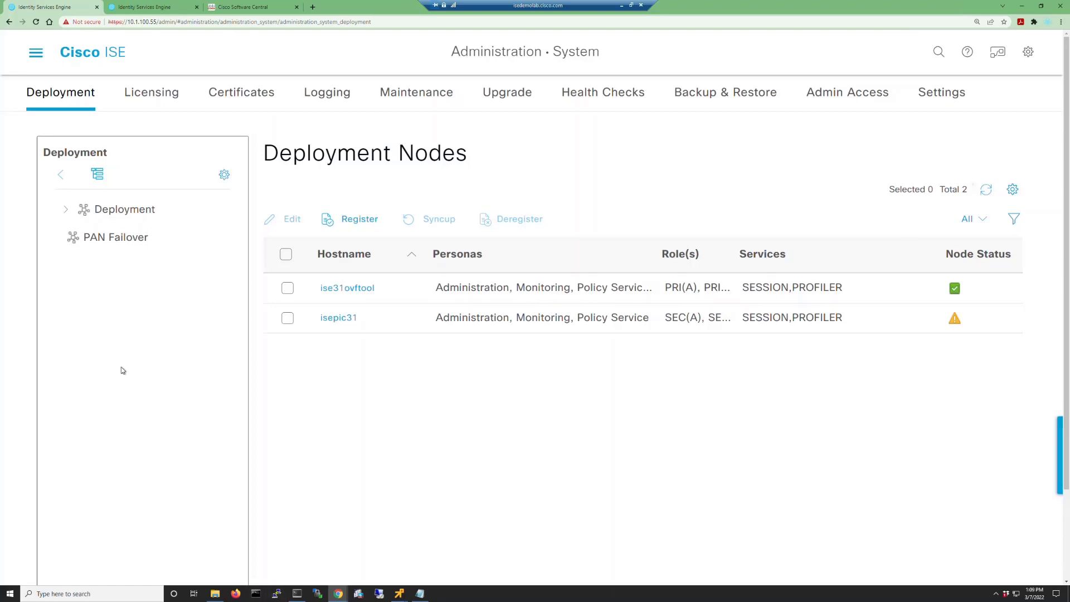